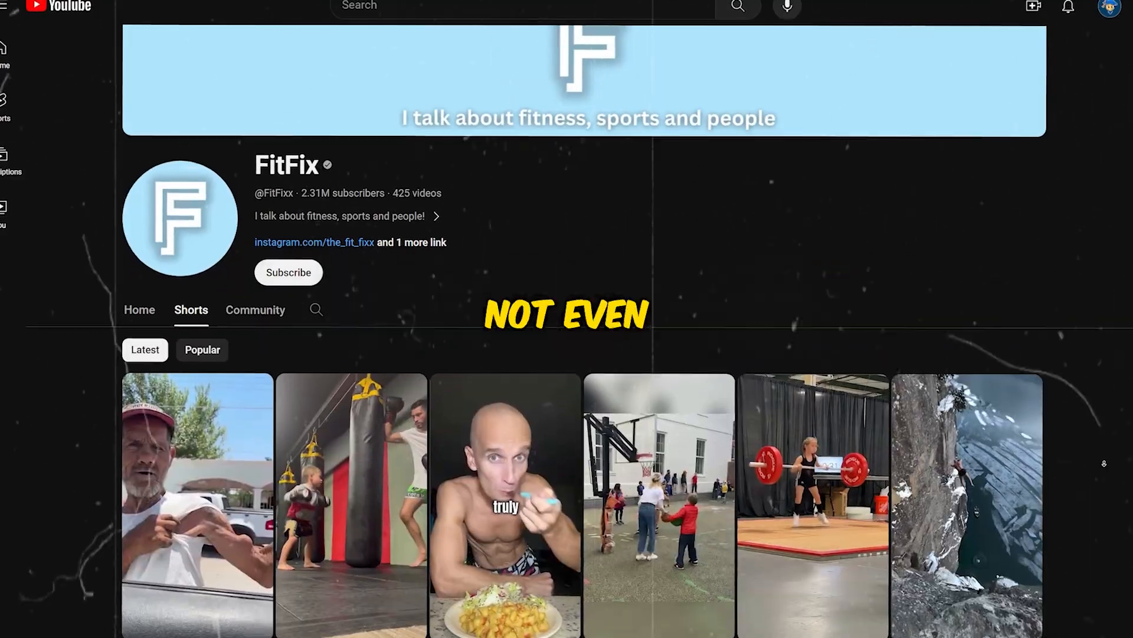
- Search TikTok for '#trendi' and run the #trending hashtag suggestion
scroll(down, 3)
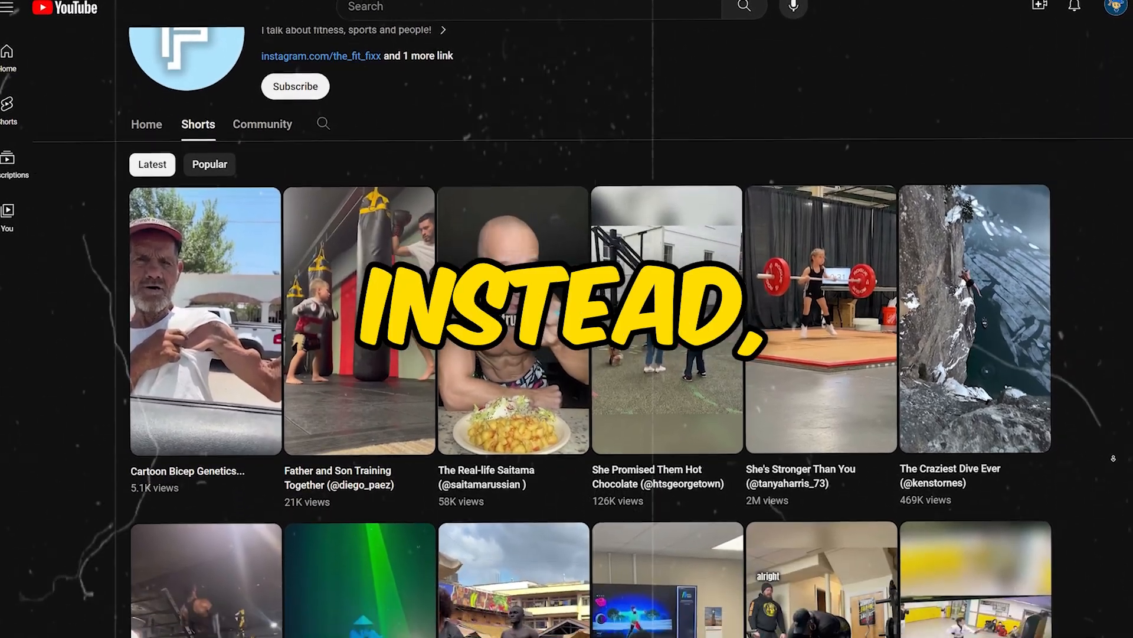
scroll(down, 3)
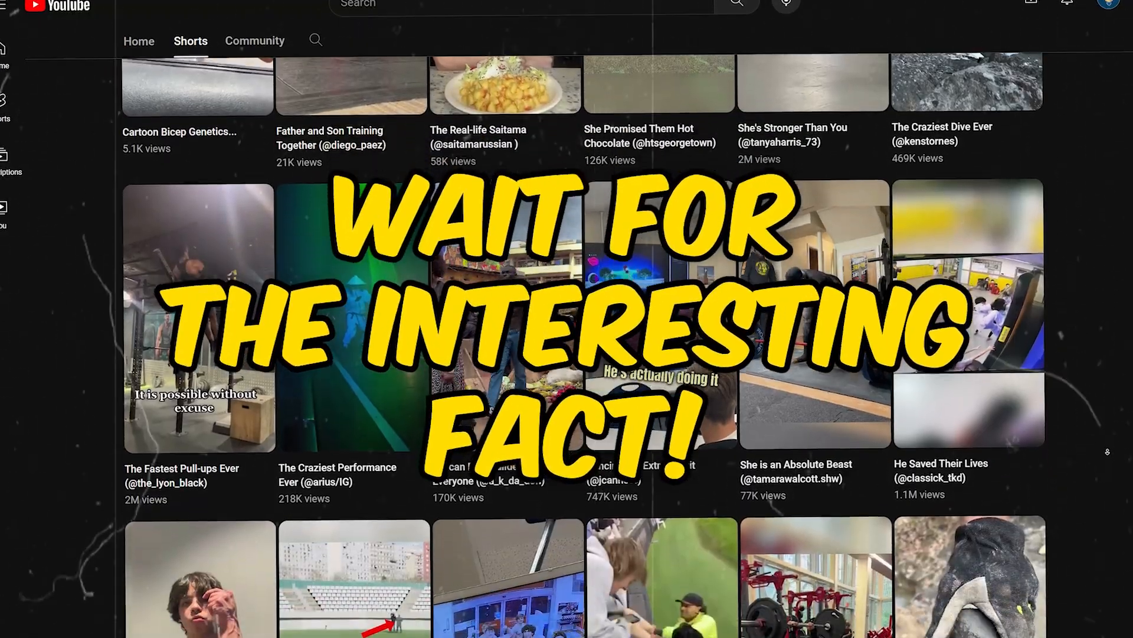
scroll(down, 3)
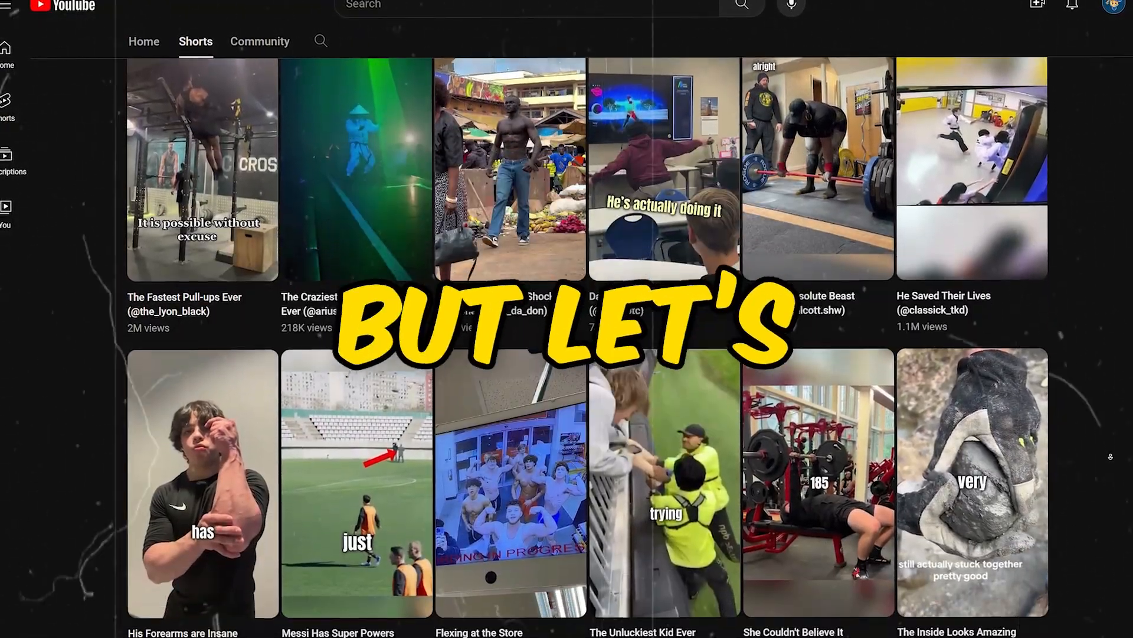
scroll(down, 3)
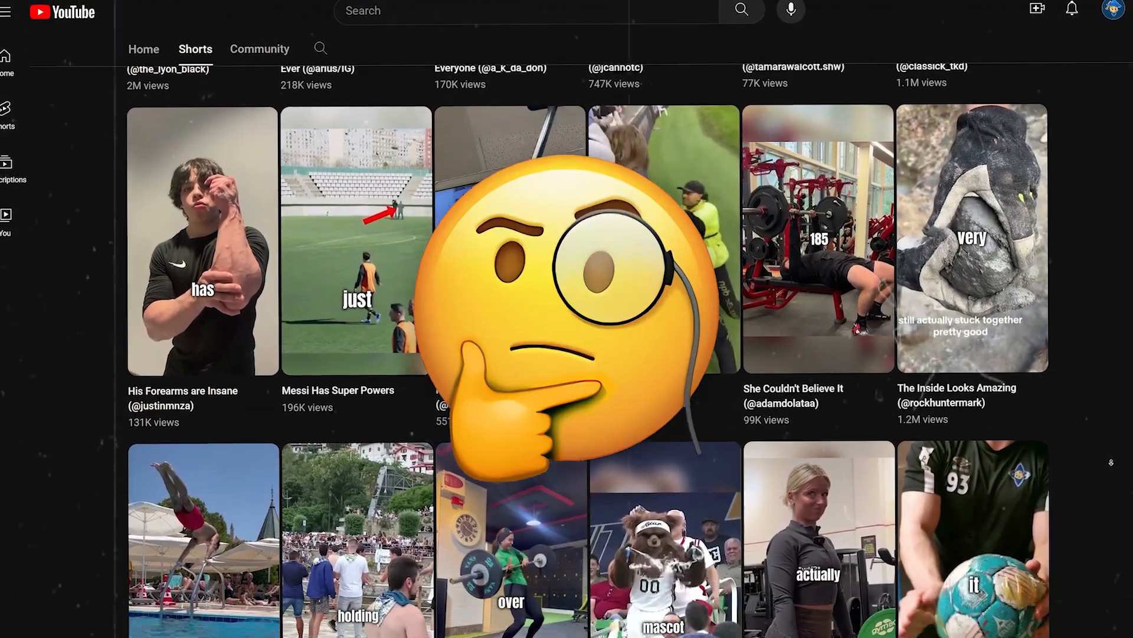
scroll(down, 3)
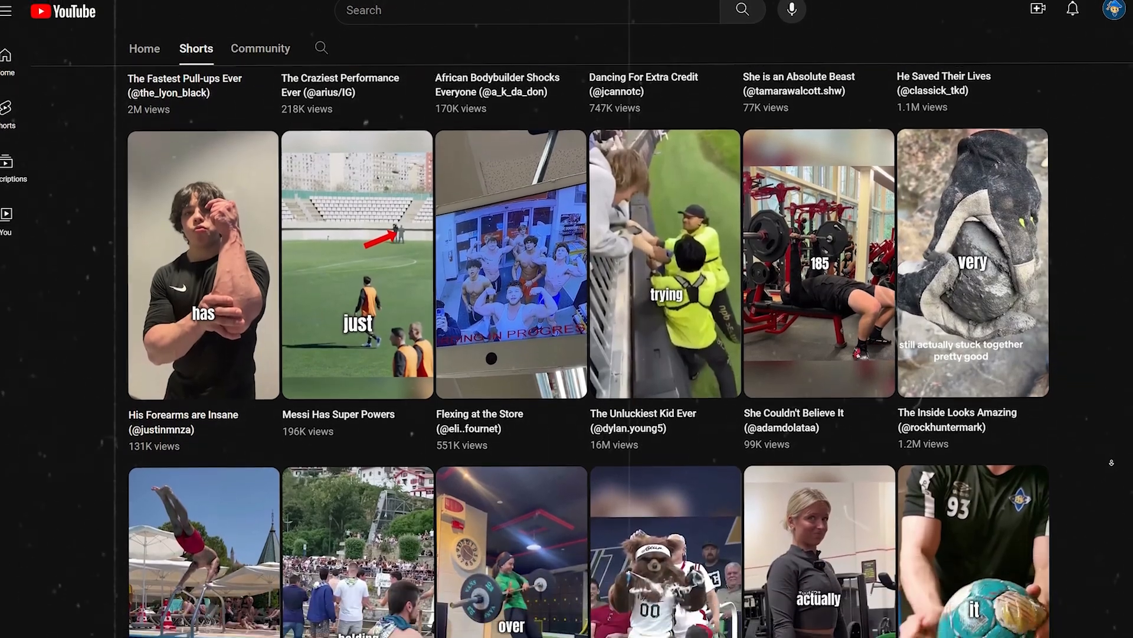
scroll(down, 3)
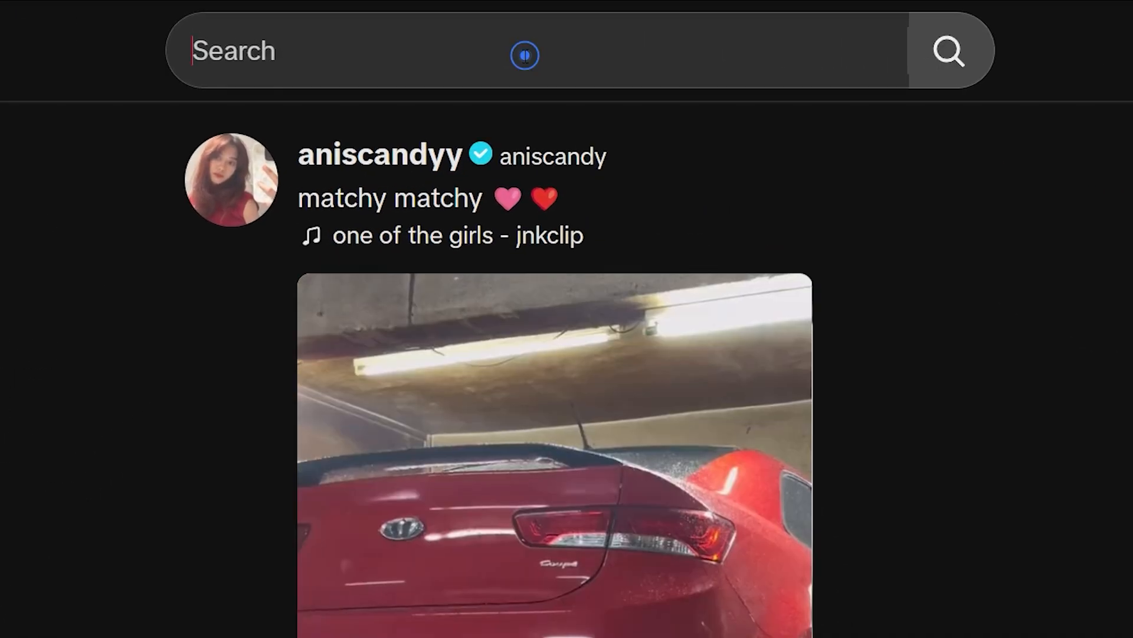
text(#trendi)
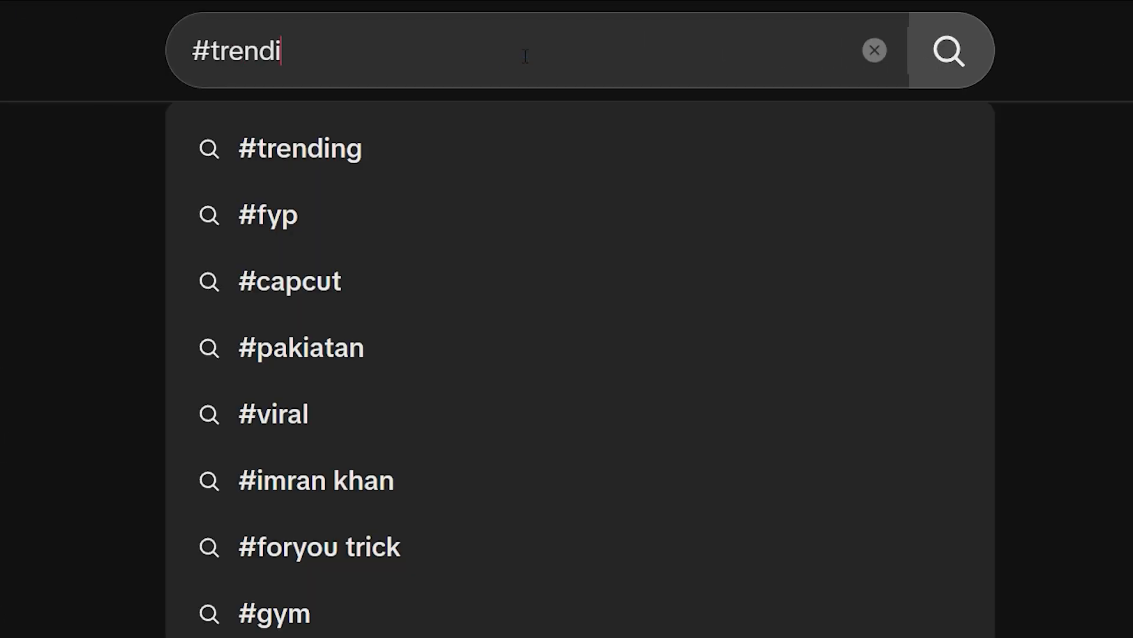
click(300, 149)
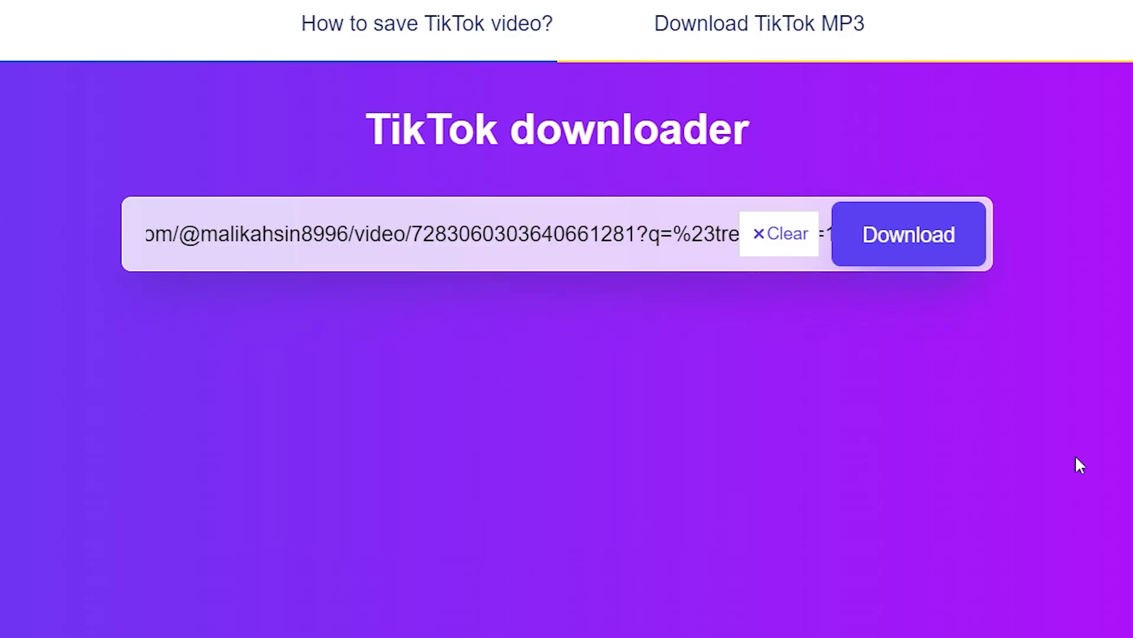
- Start downloading the pasted TikTok video link from the downloader site
click(909, 233)
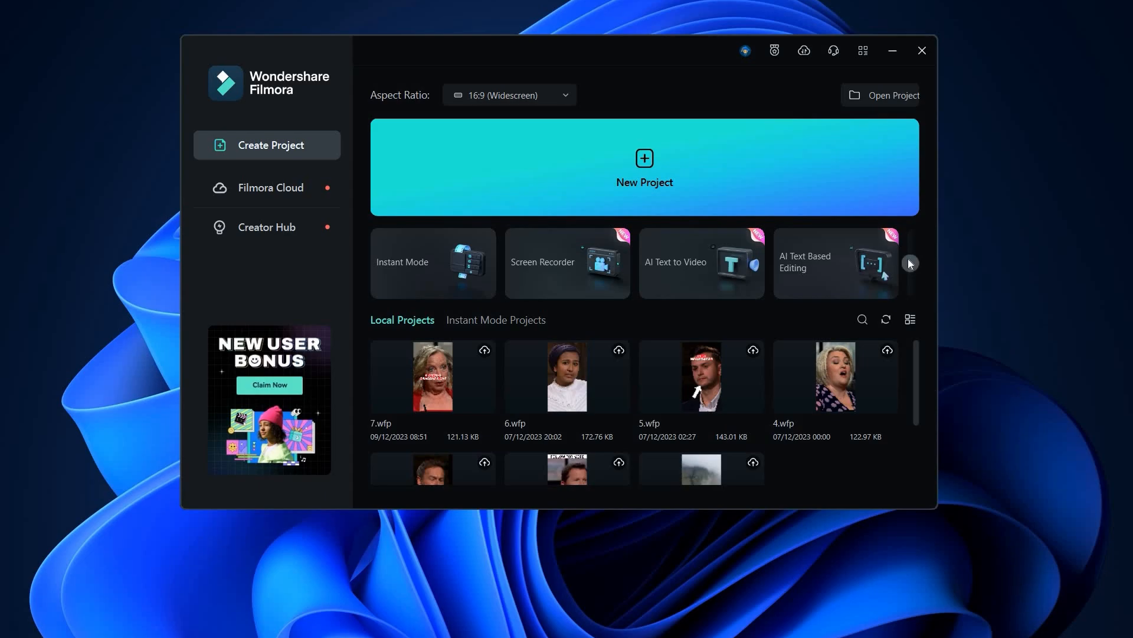
- Launch AI Copywriting set to write YouTube Video Descriptions
click(910, 265)
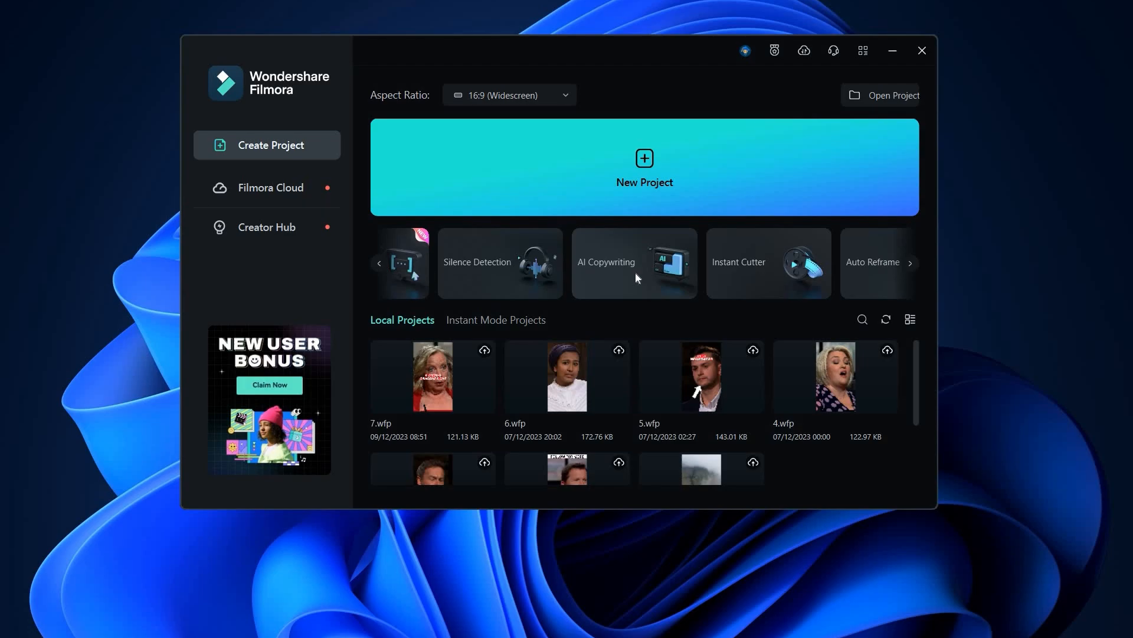
click(634, 262)
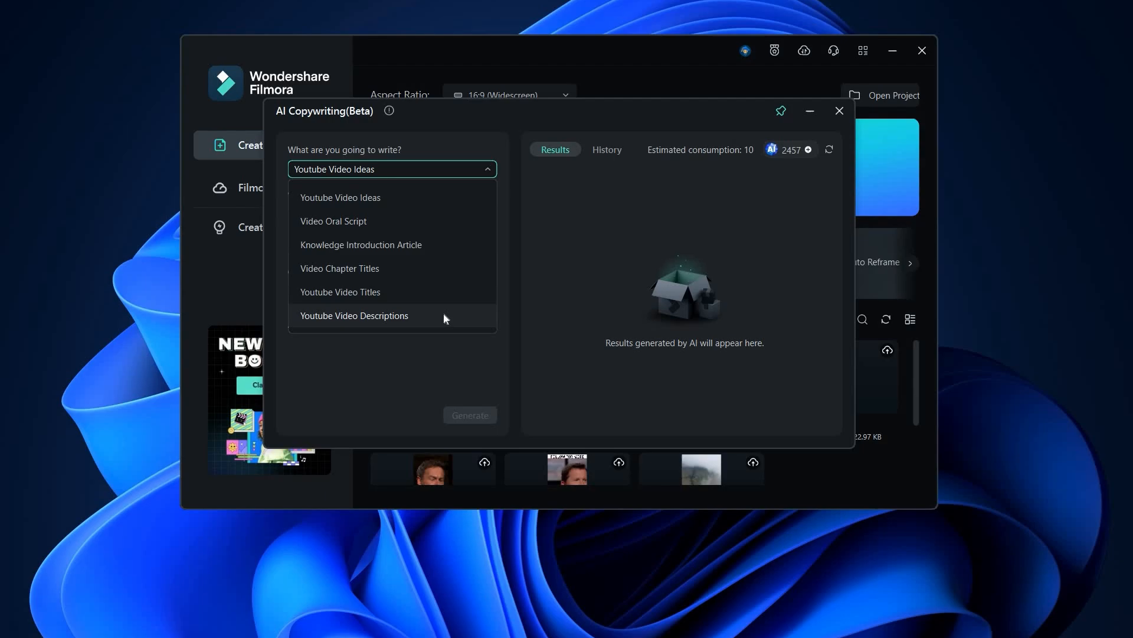
click(354, 315)
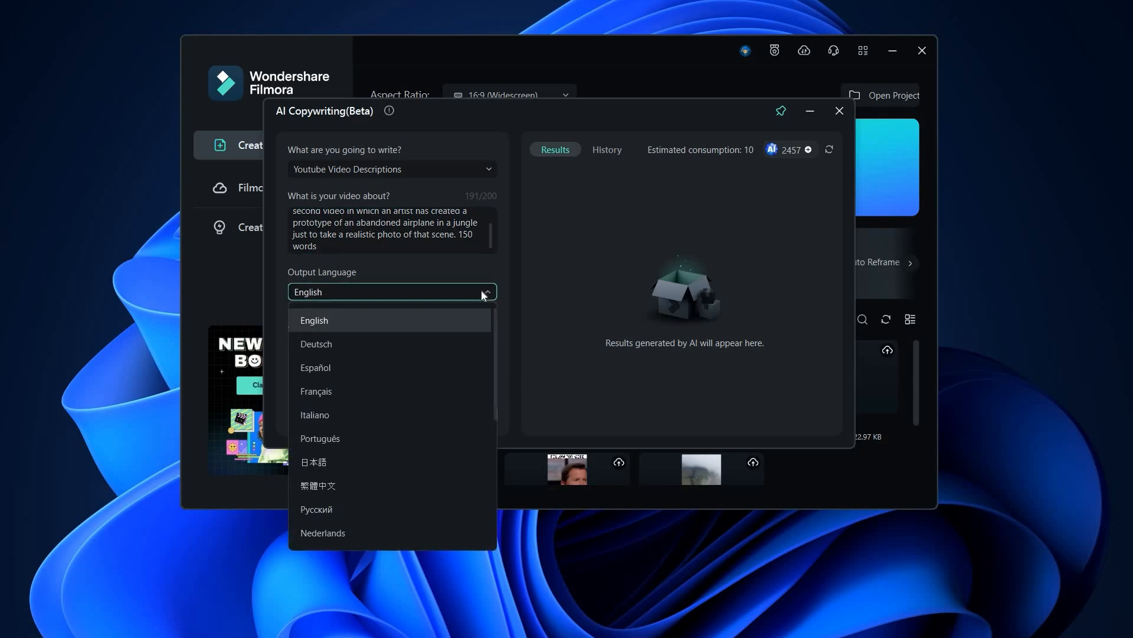
- Keep English, enable Advanced Options with 5 results, and generate the descriptions
click(314, 321)
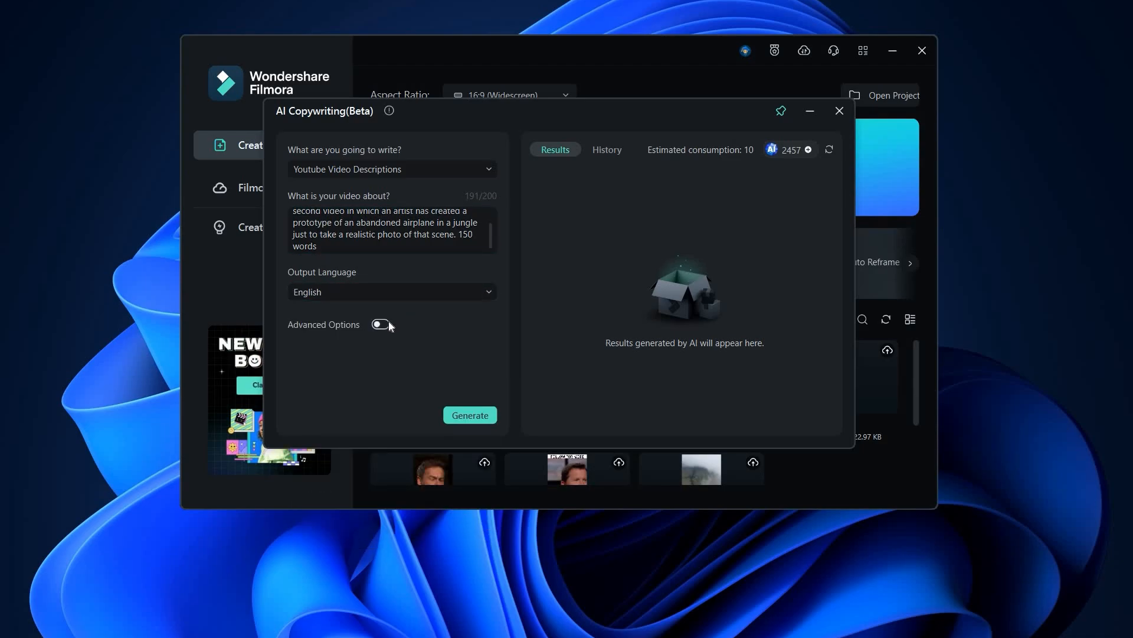
click(380, 323)
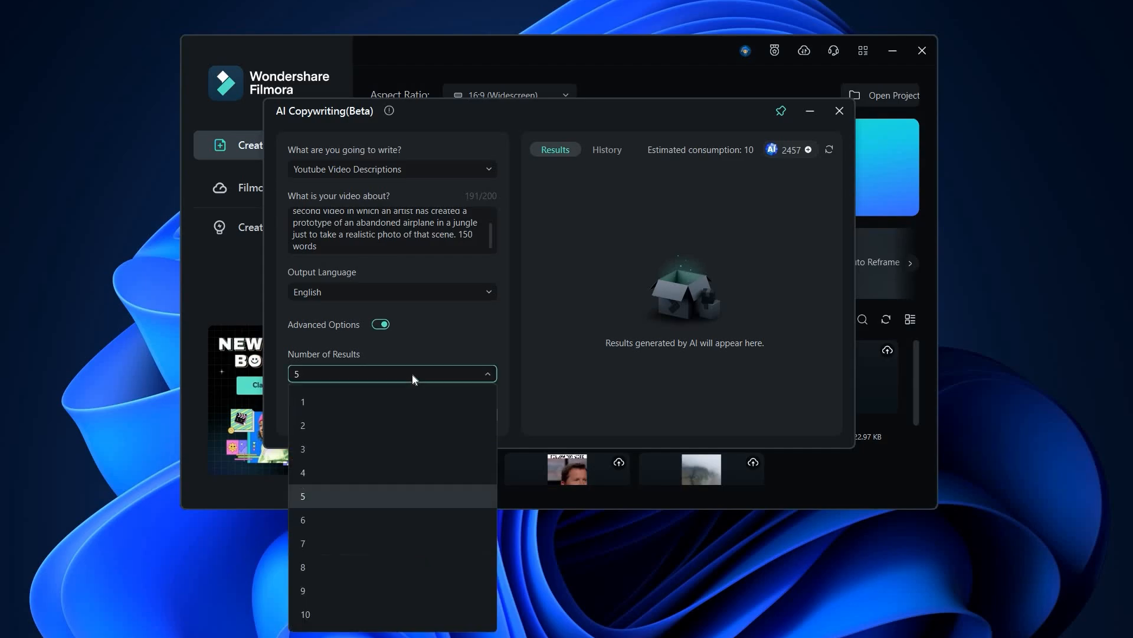
click(302, 496)
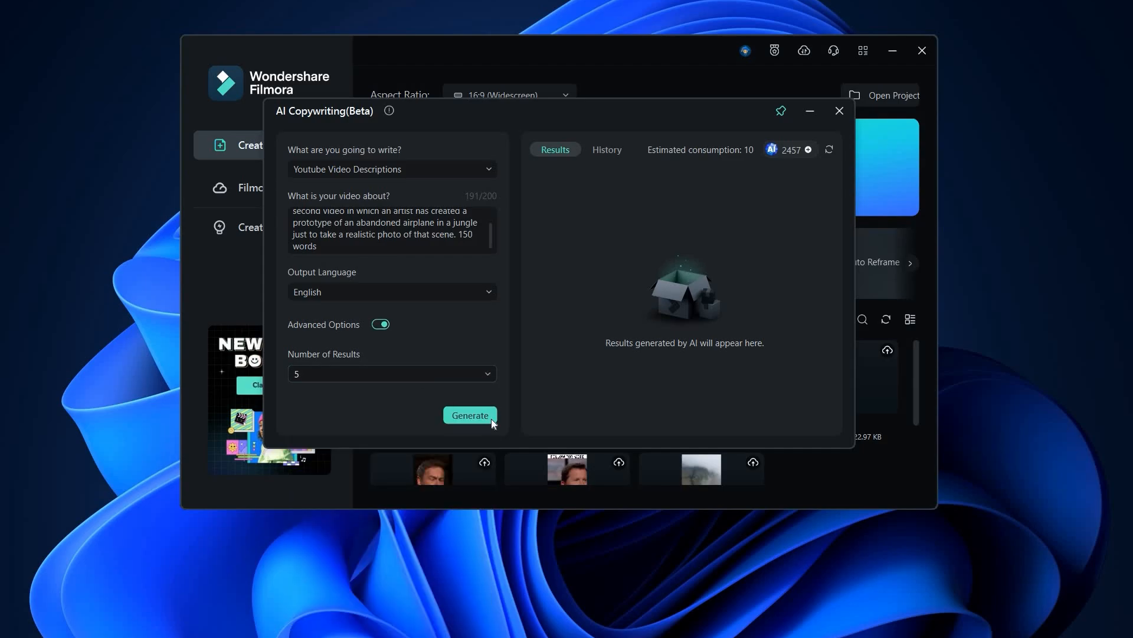
click(470, 415)
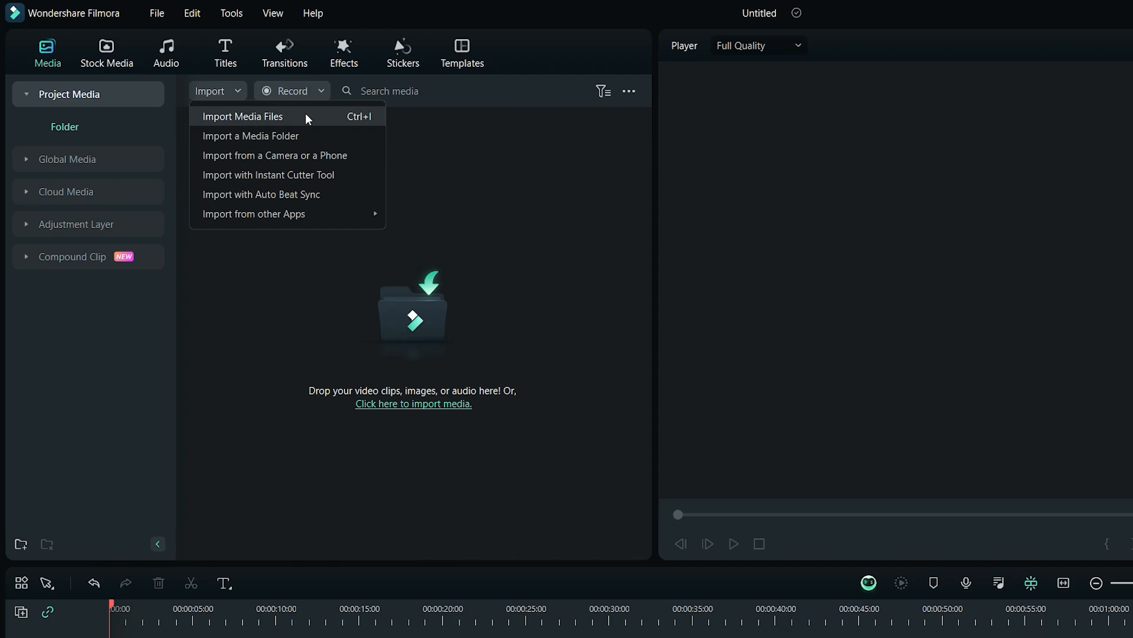
- Import the downloaded ssstik TikTok clip into the project and bring up its clip options
click(243, 116)
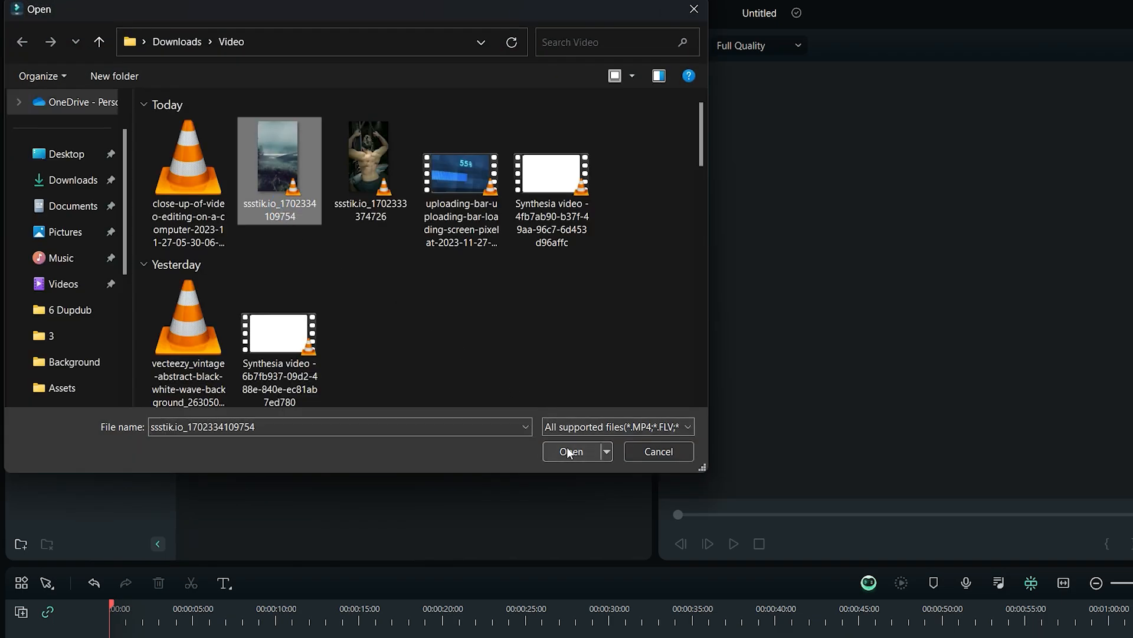
click(573, 451)
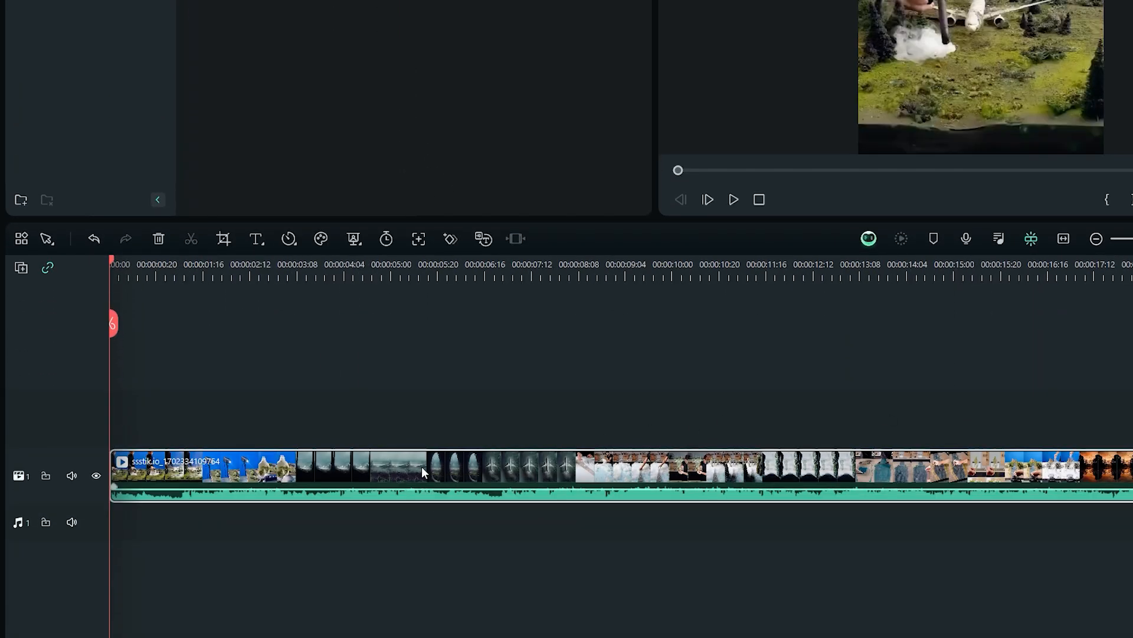
right_click(424, 472)
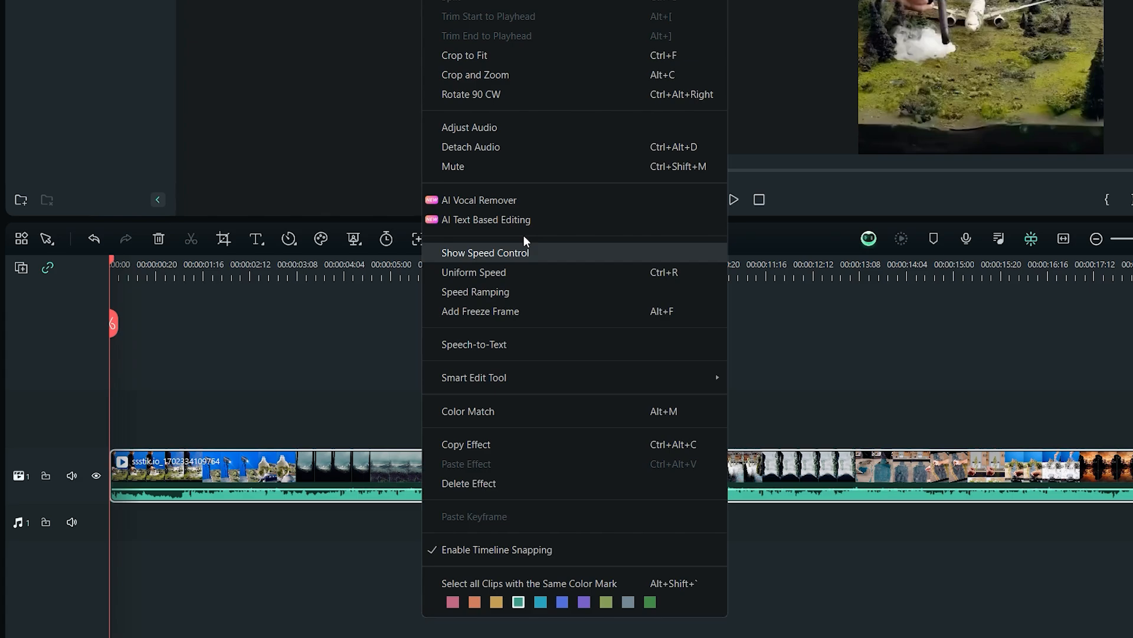
click(479, 200)
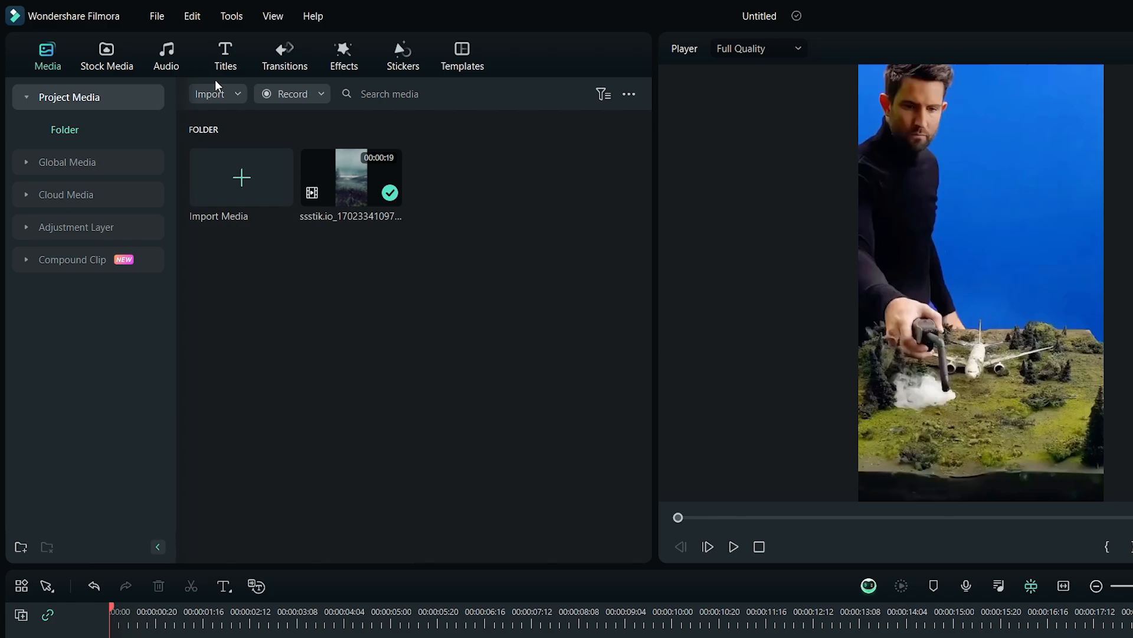
- Add the Basic 6 plain title to the timeline and open it for editing
click(224, 53)
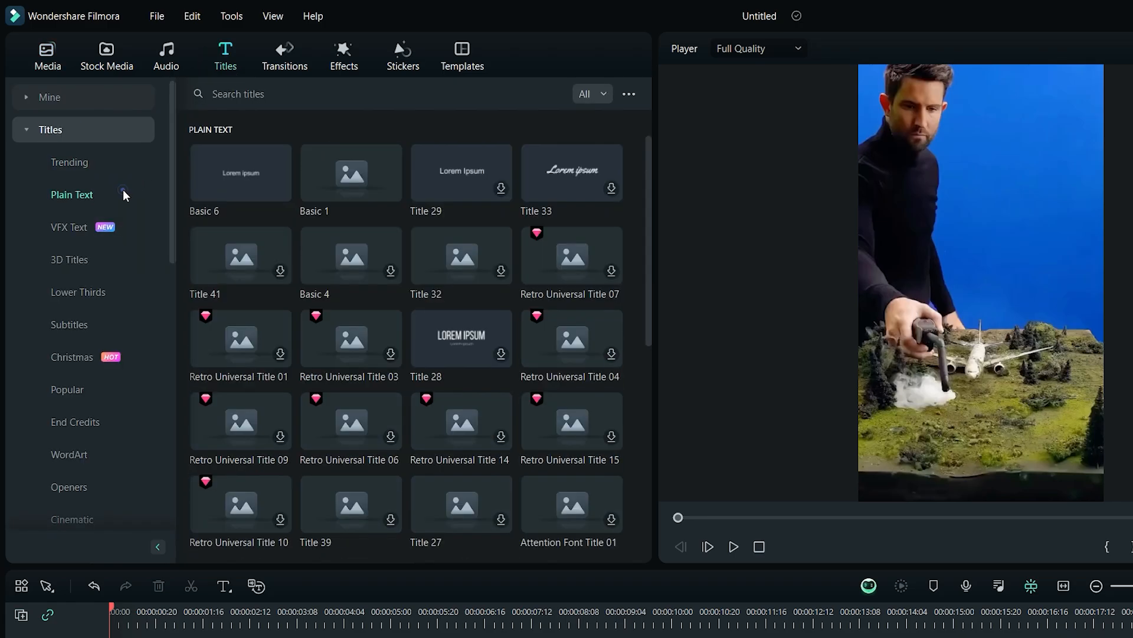
mouse_move(280, 189)
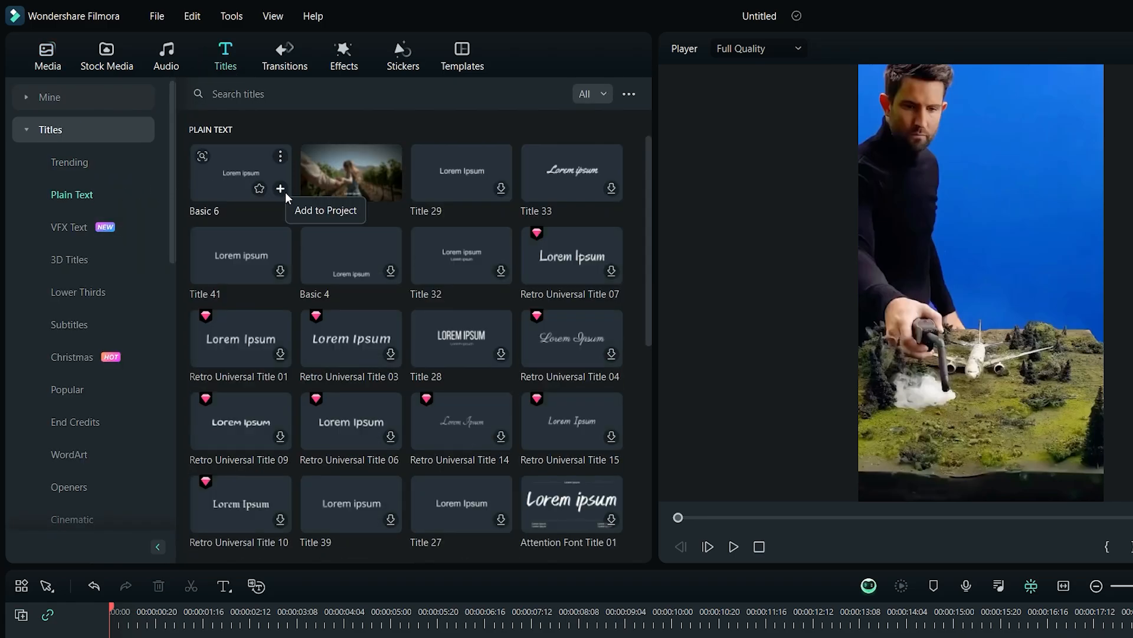
click(281, 189)
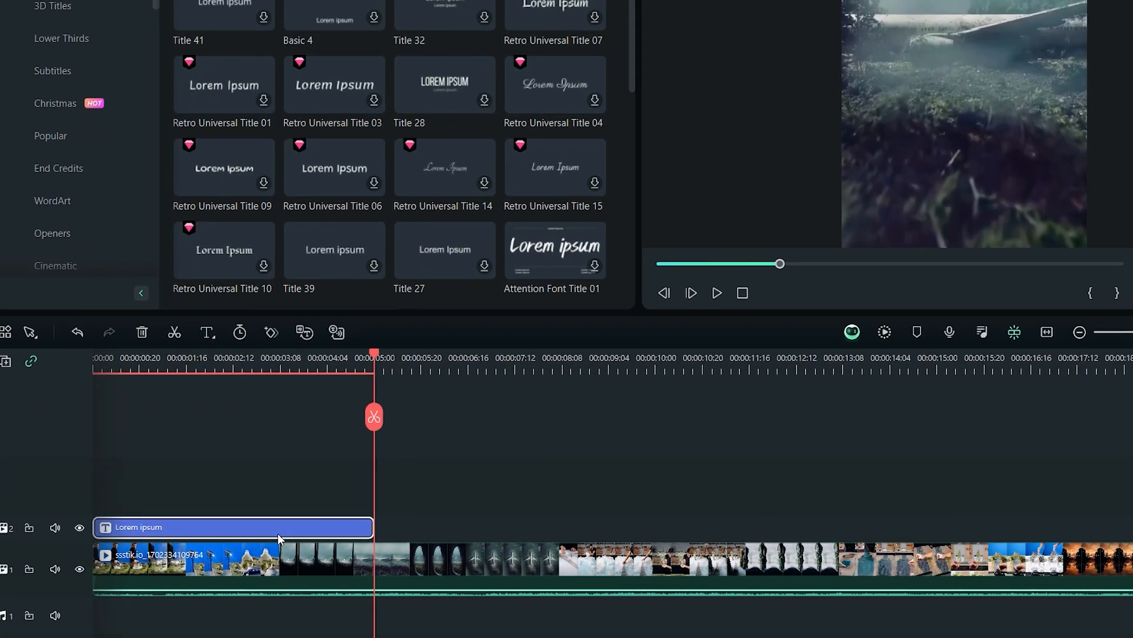
double_click(232, 526)
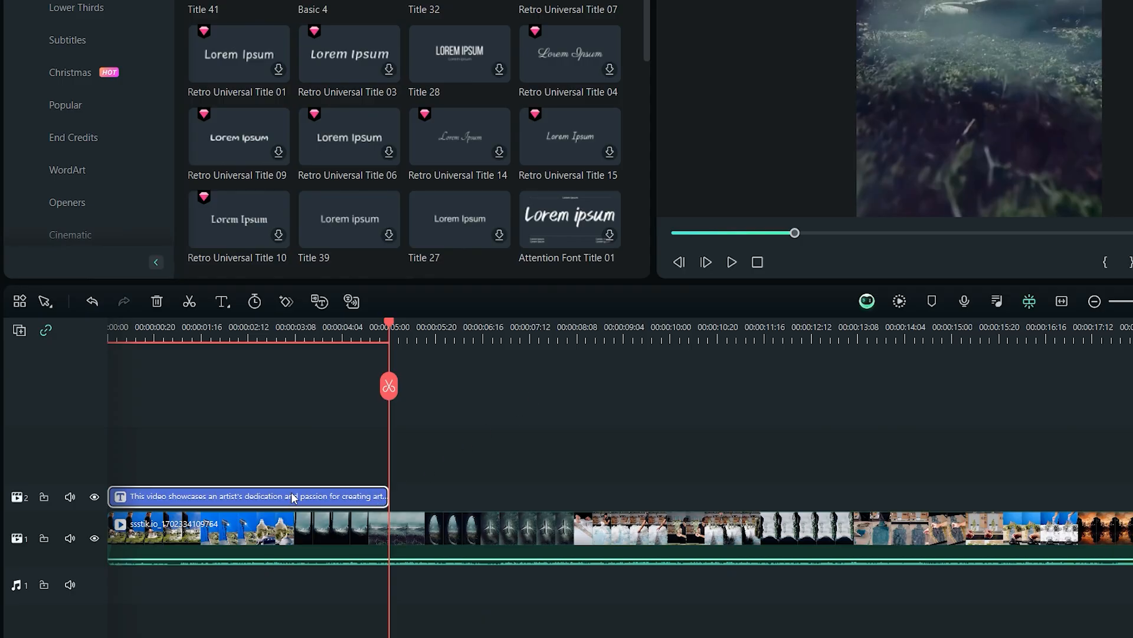
- Choose Text-to-Speech for the title clip from its context menu
right_click(291, 496)
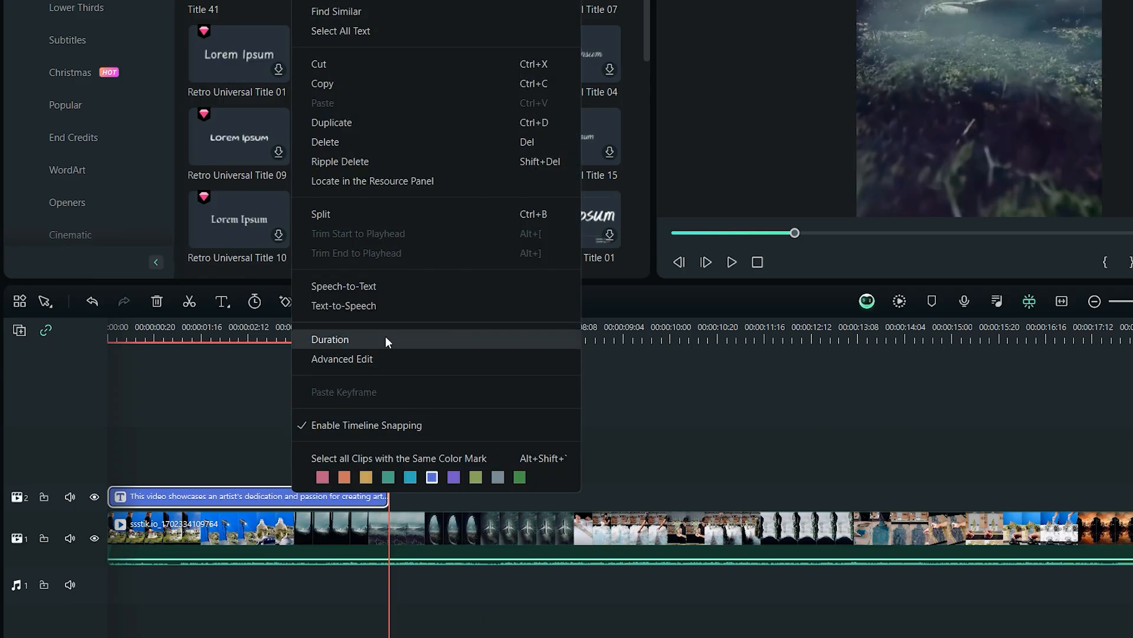
click(343, 306)
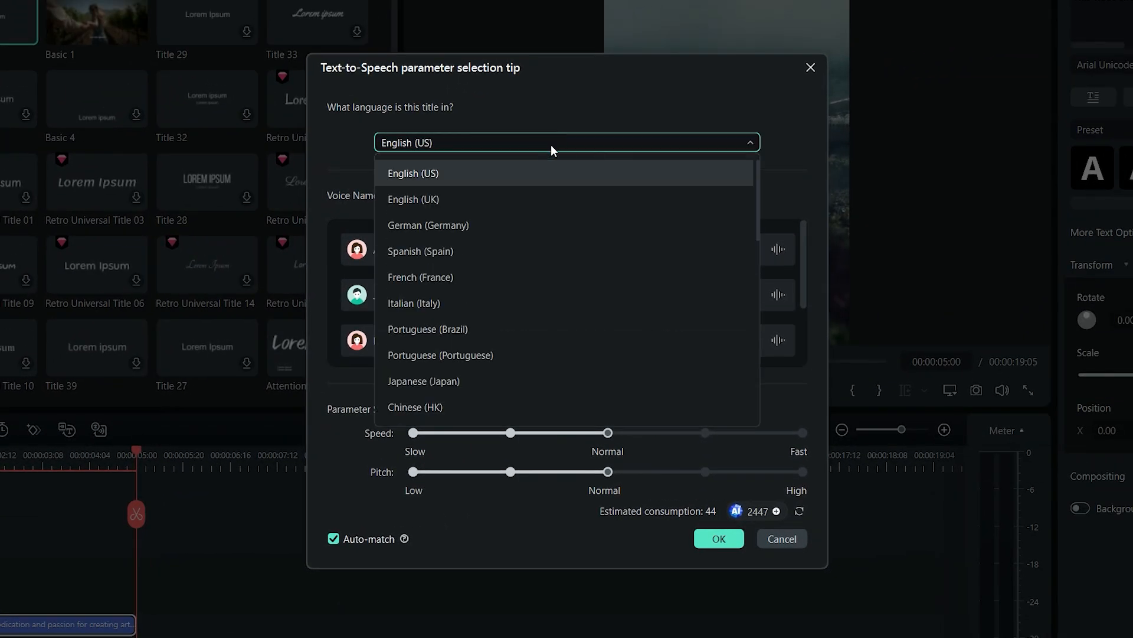
- Generate the voiceover in English (US) with the Davis voice, Normal pitch, Auto-match off
click(413, 172)
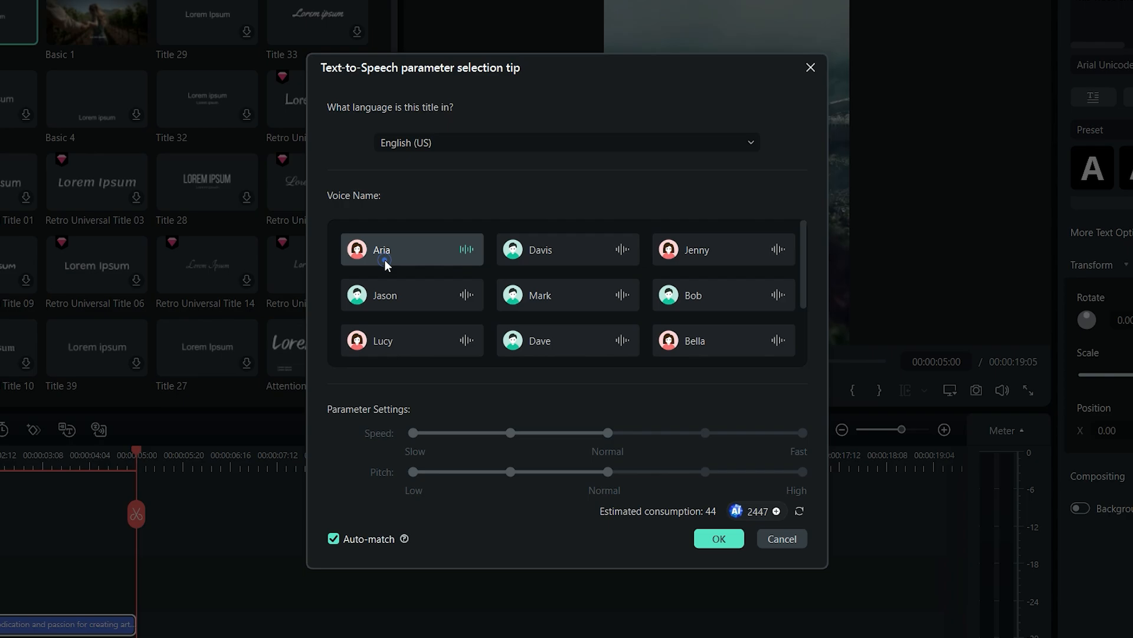
click(544, 257)
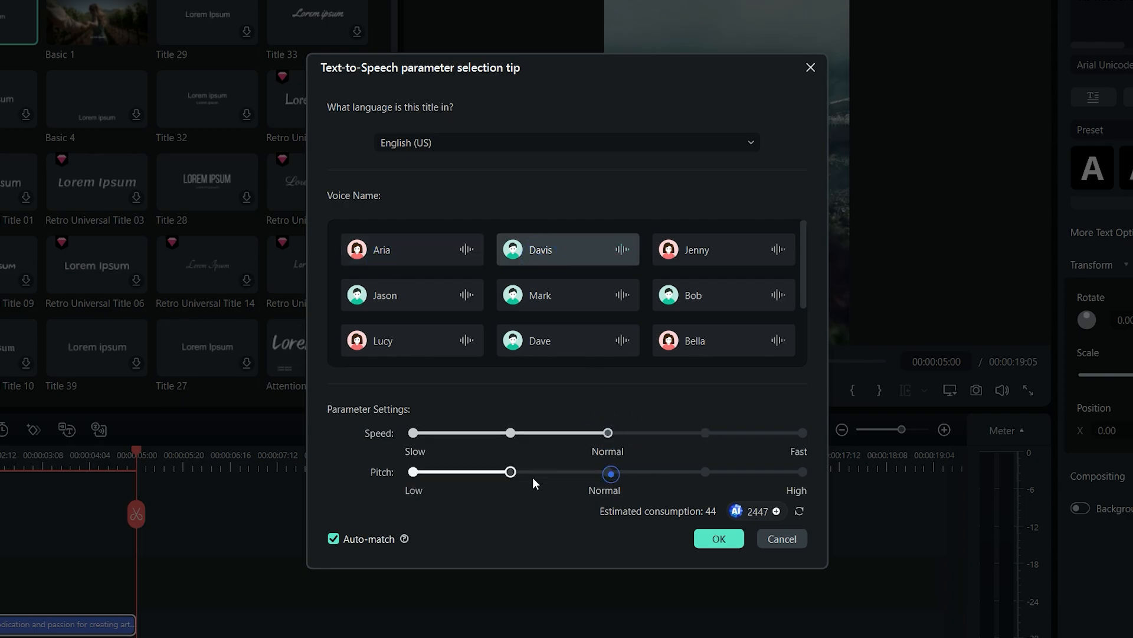
drag(511, 471, 610, 471)
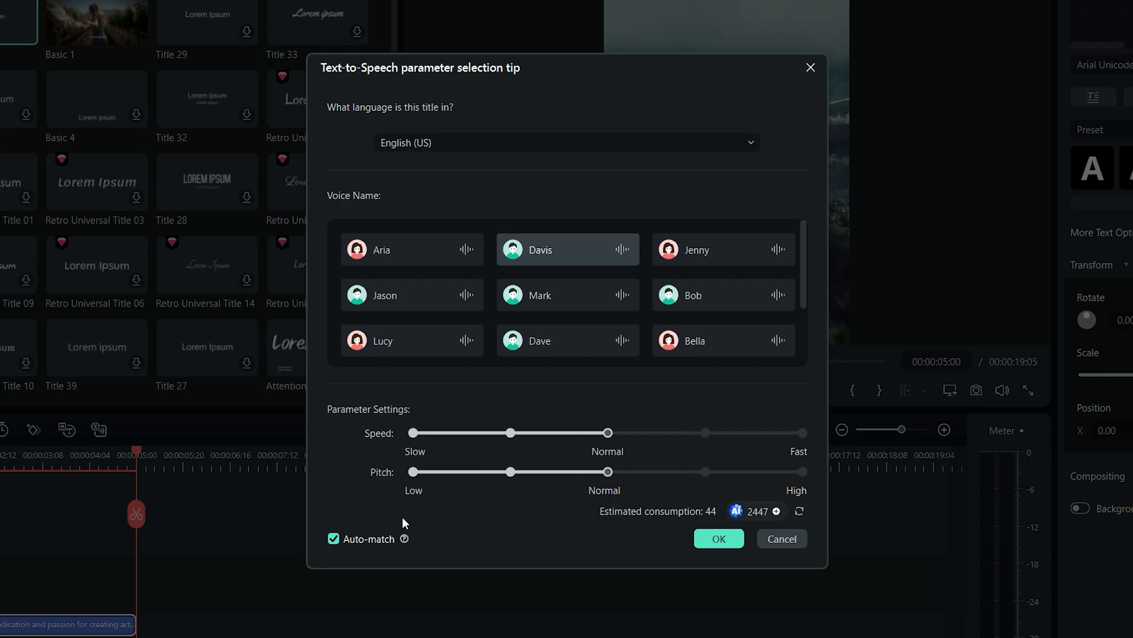
click(333, 538)
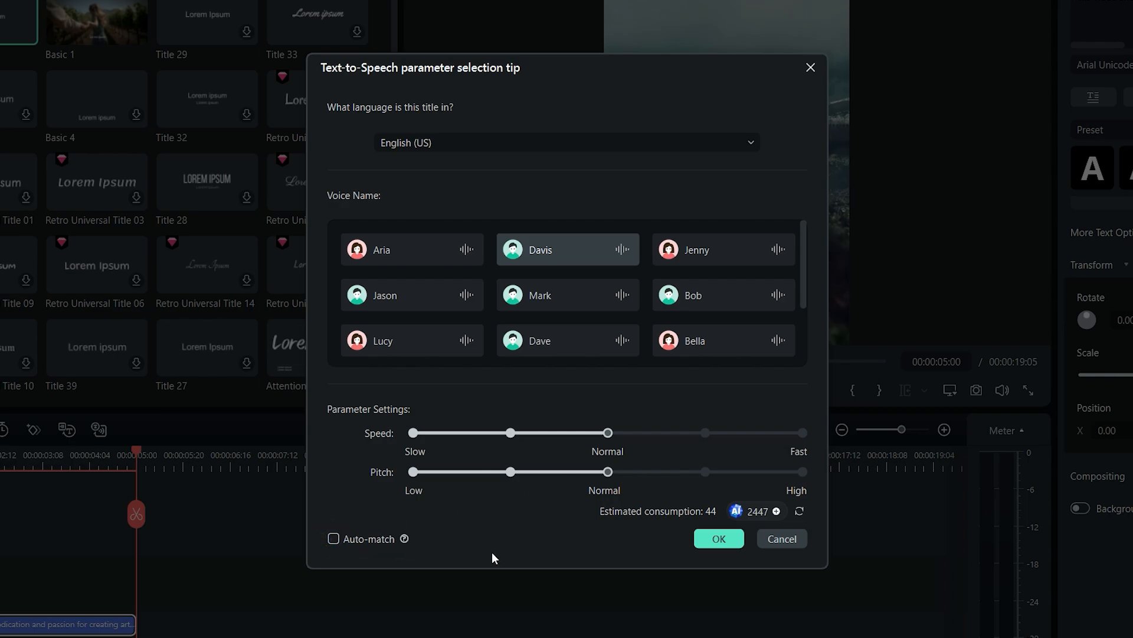
click(719, 538)
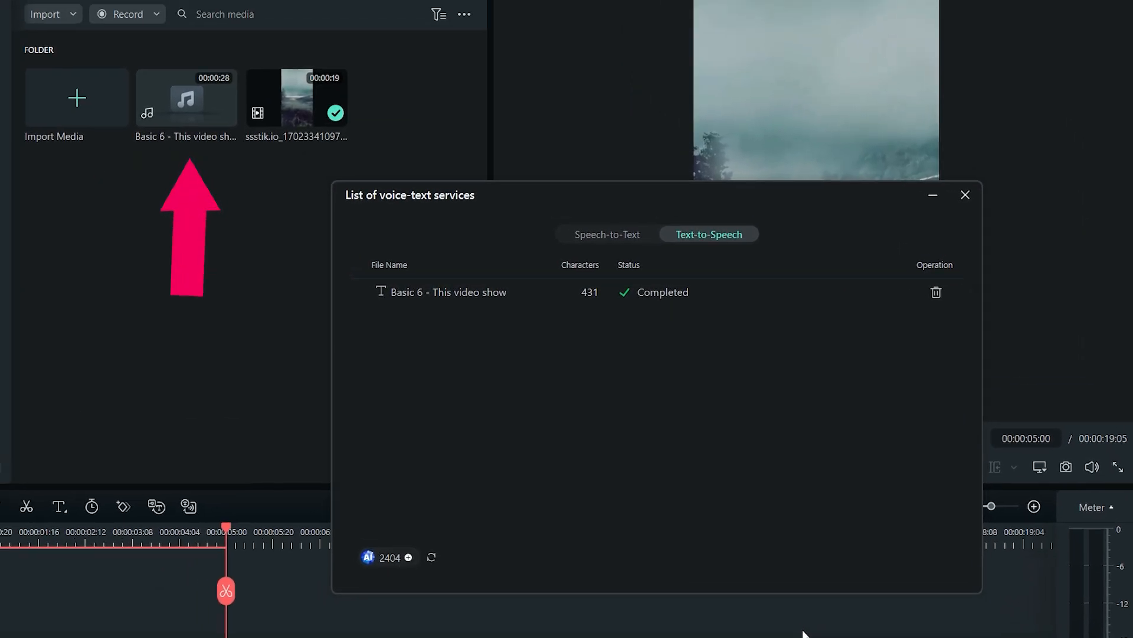
- Close the services list, ripple delete the title clip, and choose Speech-to-Text on the voiceover
click(966, 194)
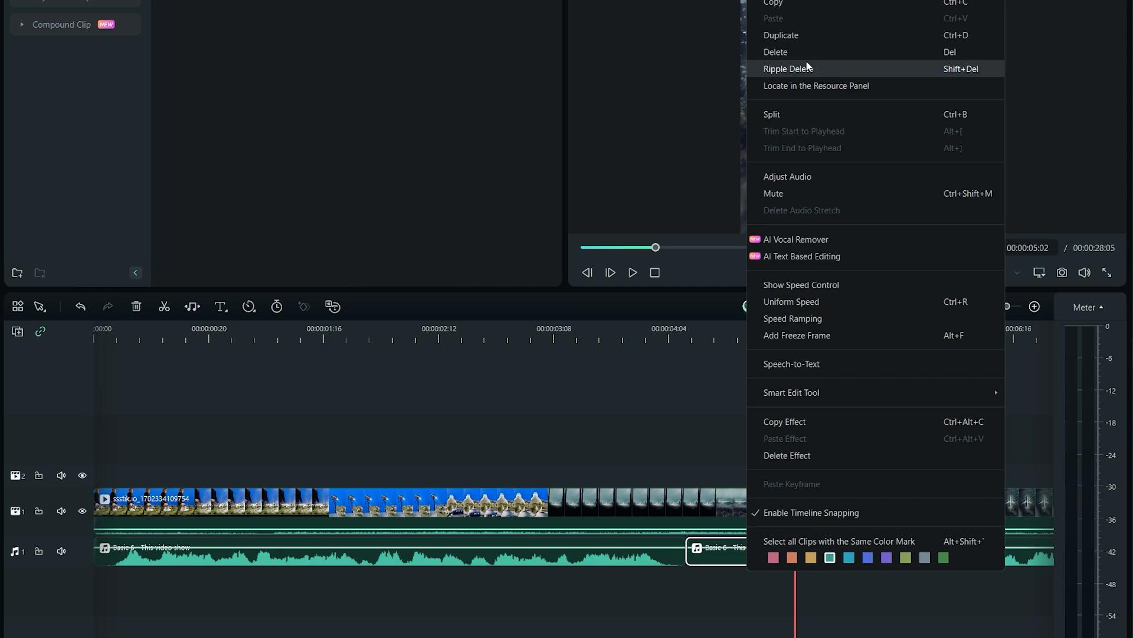
click(787, 68)
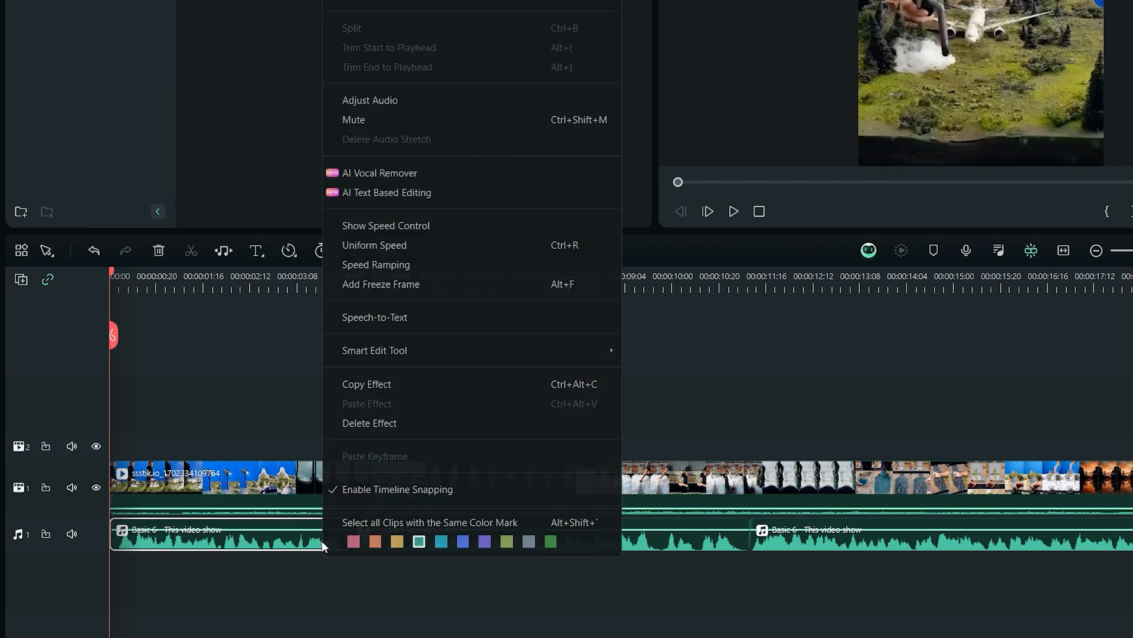
mouse_move(432, 326)
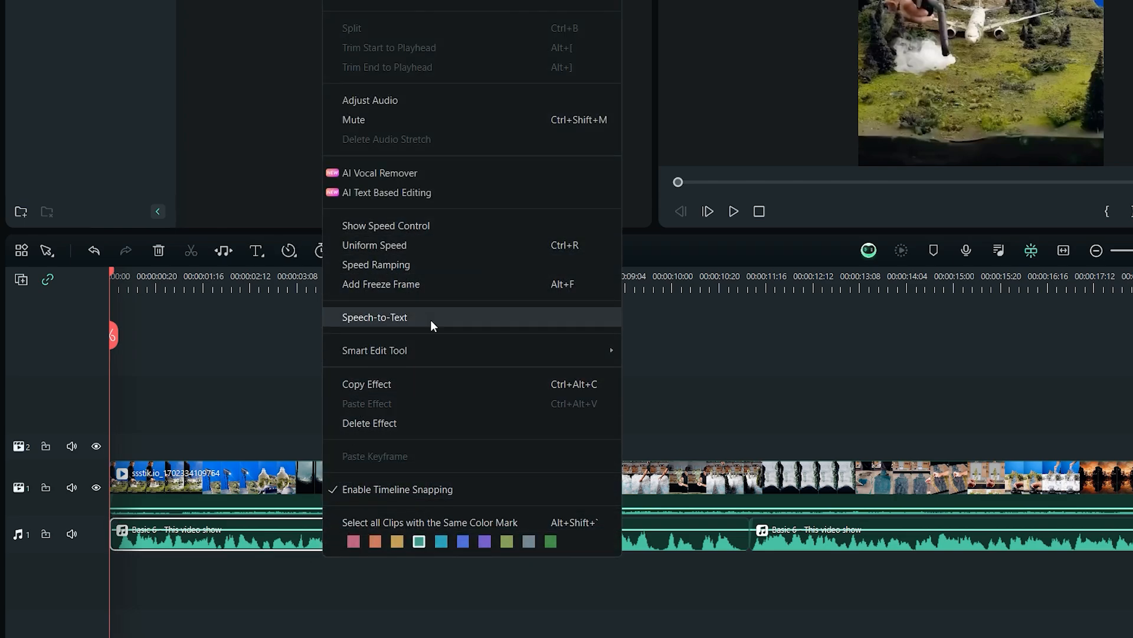
click(374, 316)
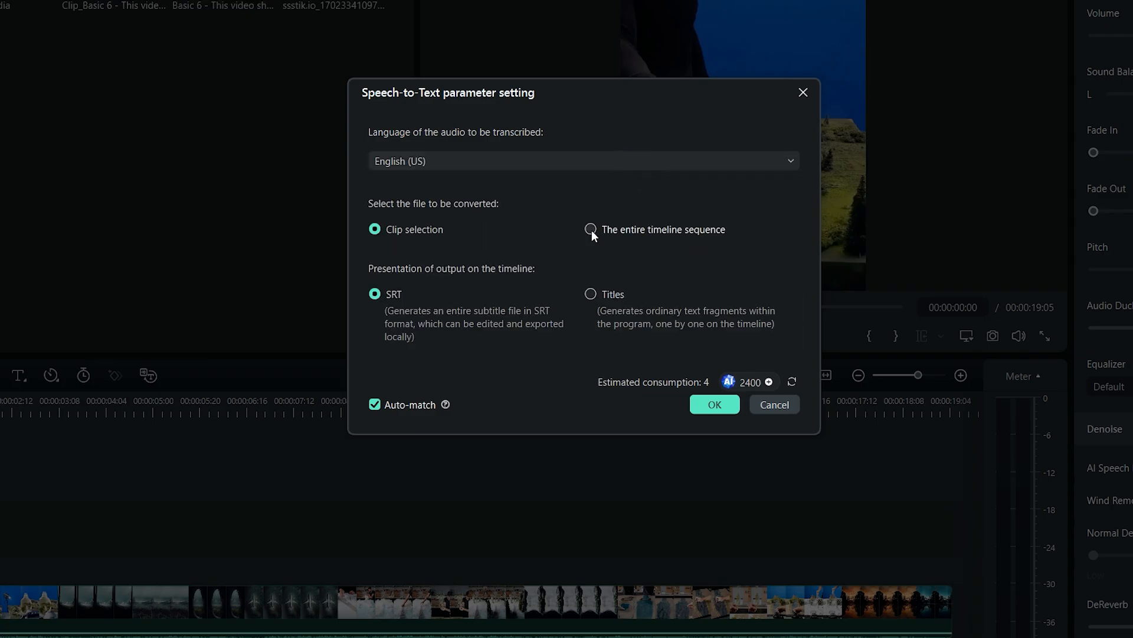
- Transcribe the entire timeline sequence into SRT subtitles with Auto-match kept
click(591, 229)
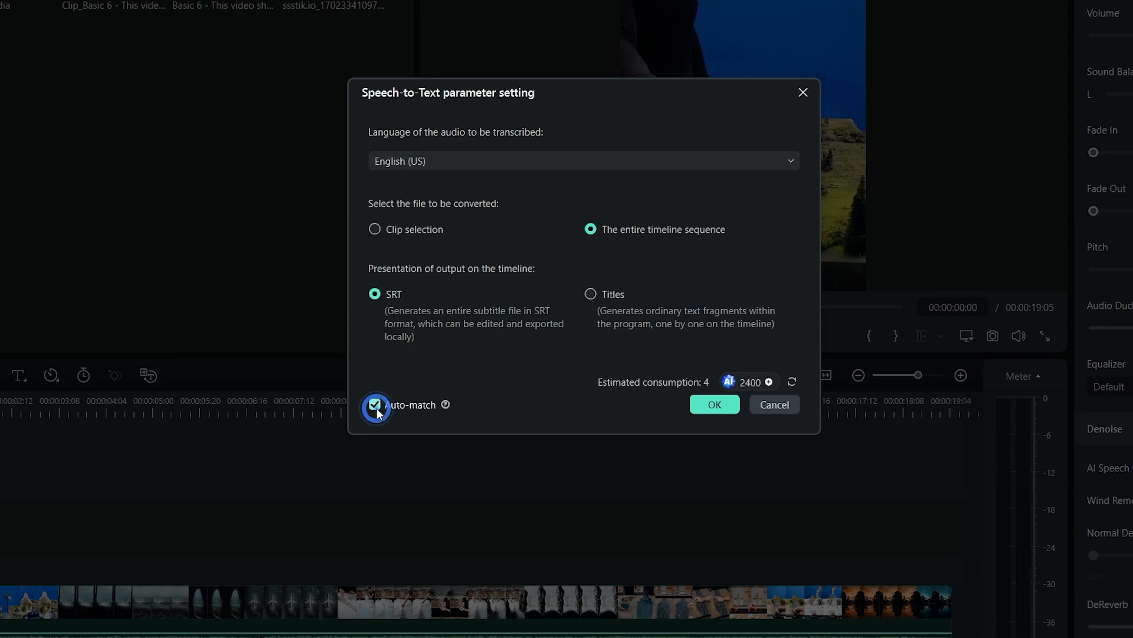
mouse_move(505, 435)
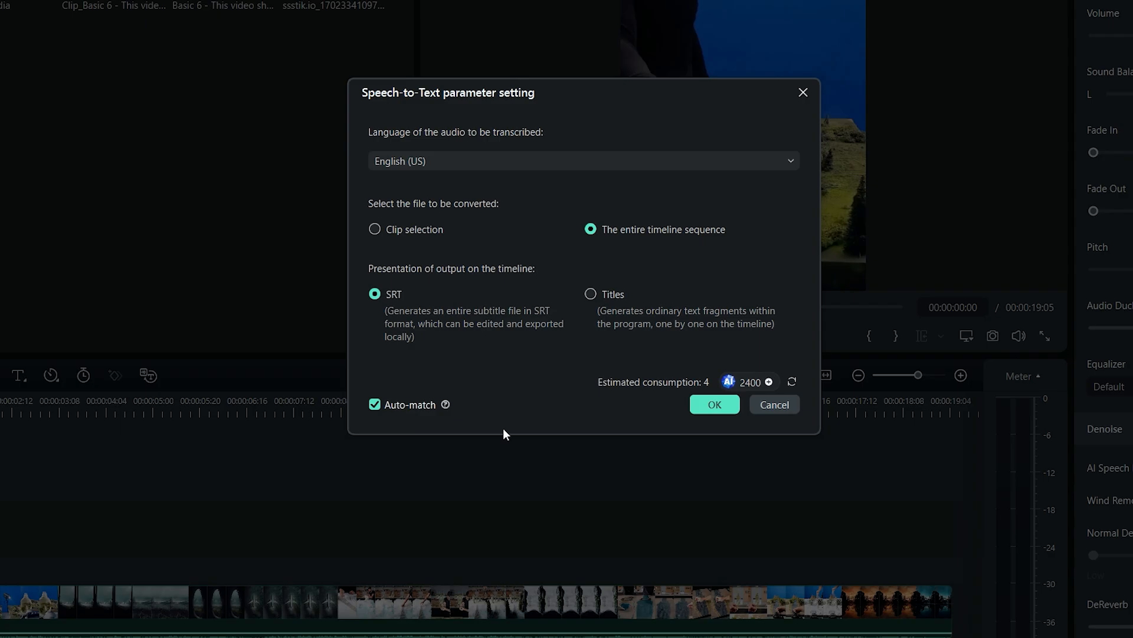
click(714, 404)
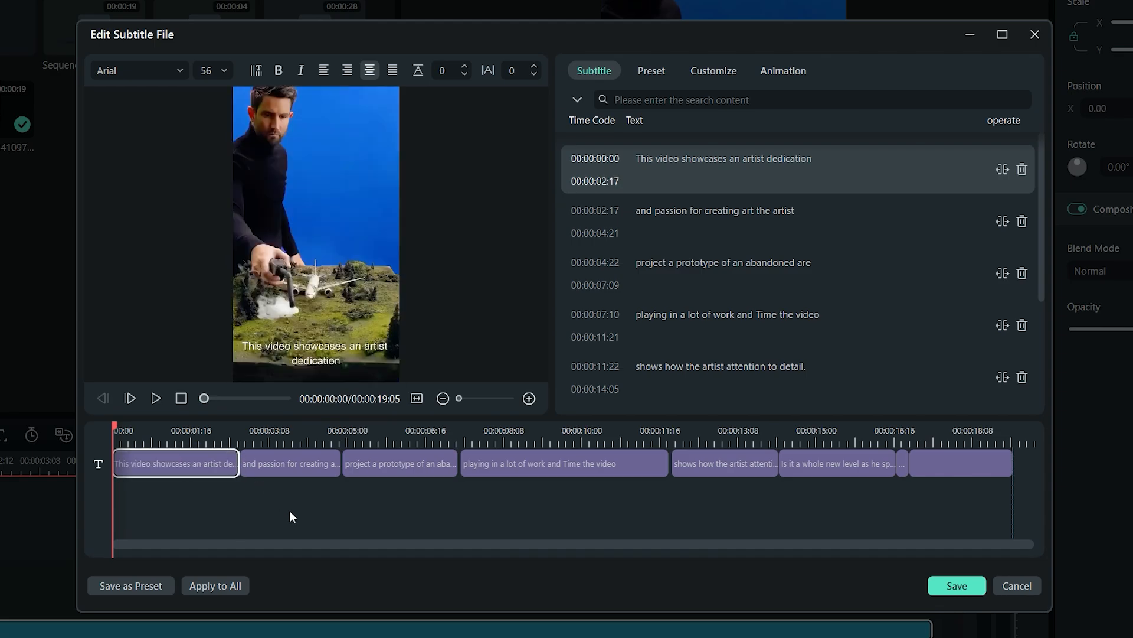
mouse_move(299, 540)
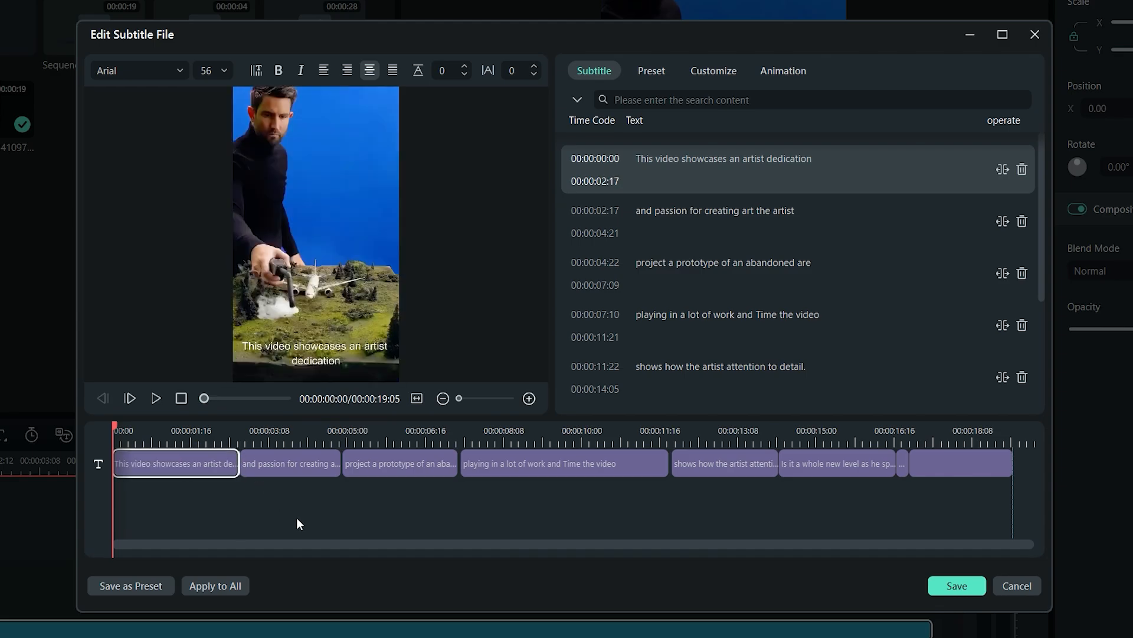
- Correct the first subtitle to 'This video showcases an artist's dedication' and preview it
click(723, 159)
text('s)
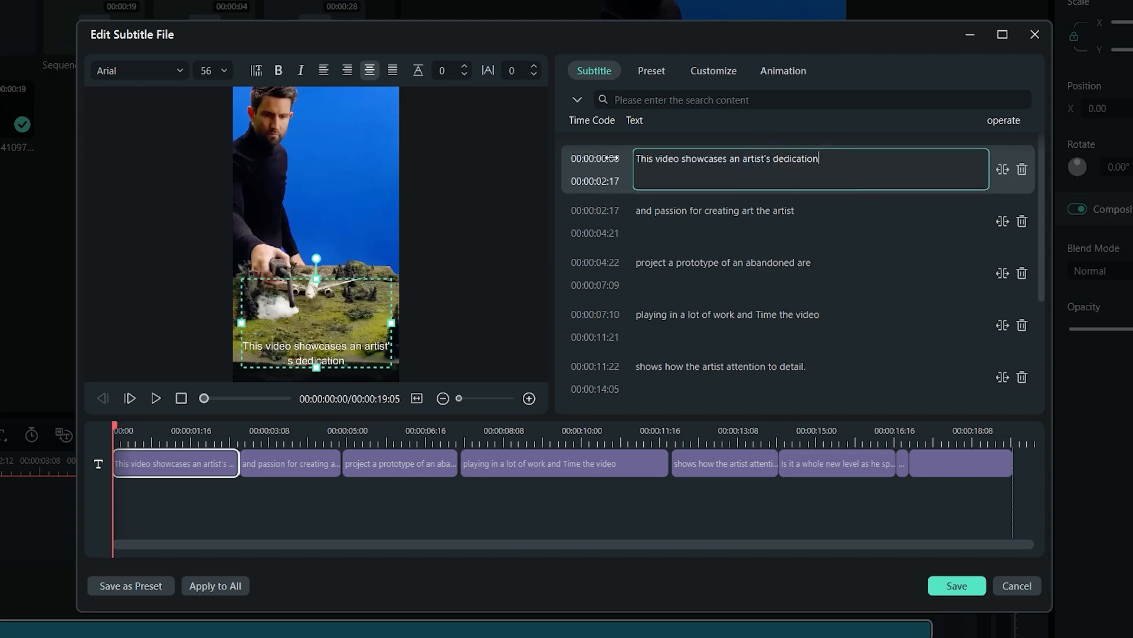
click(595, 180)
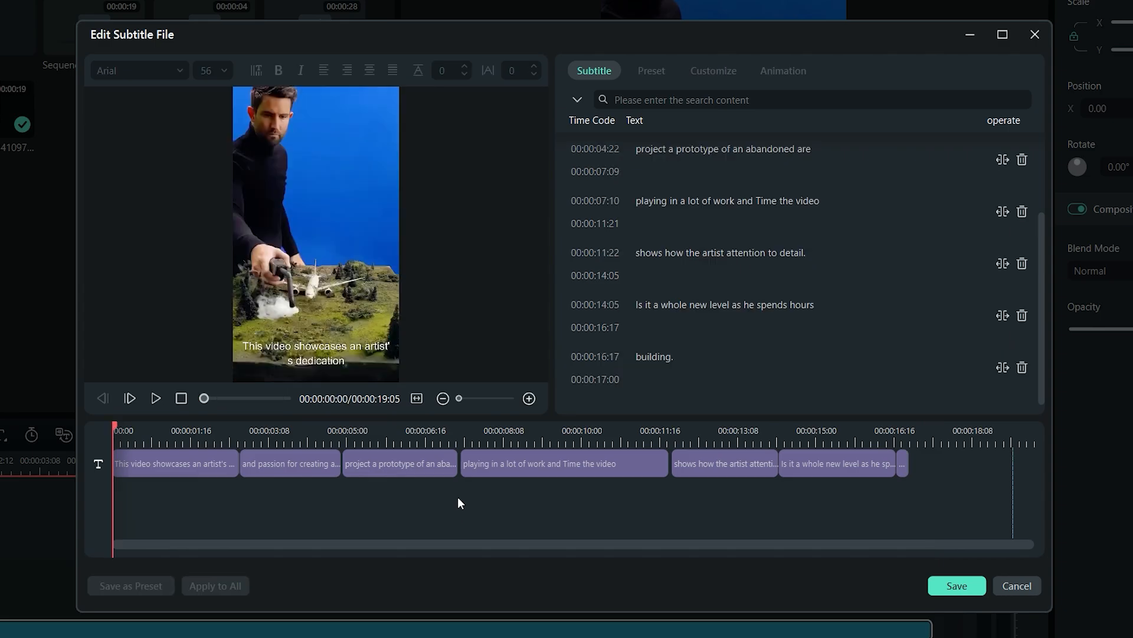
click(156, 399)
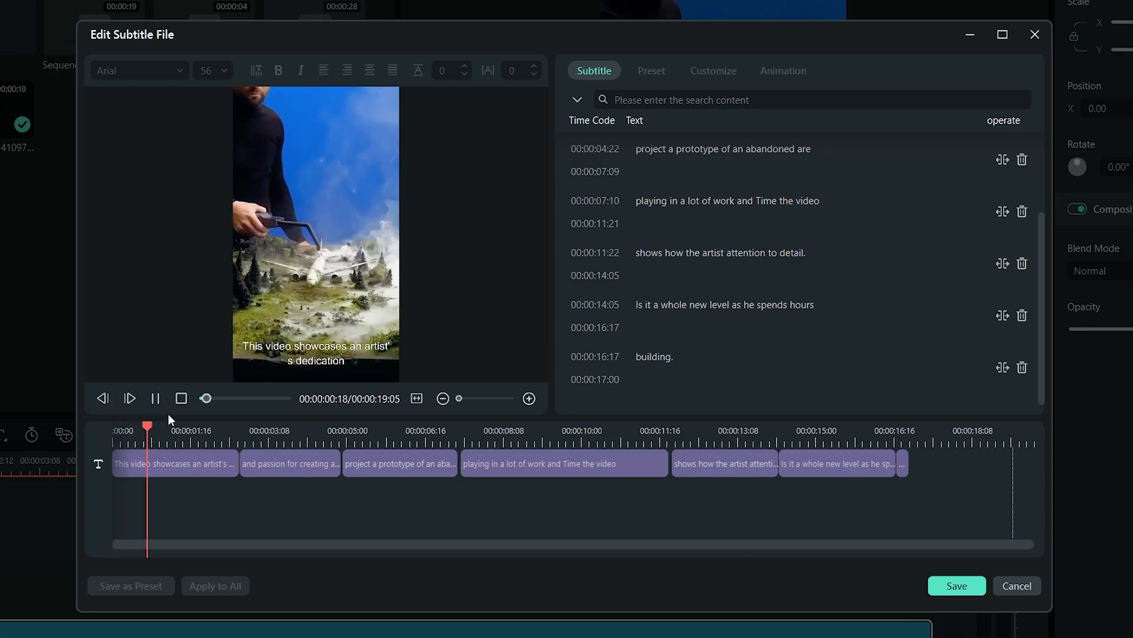
click(725, 463)
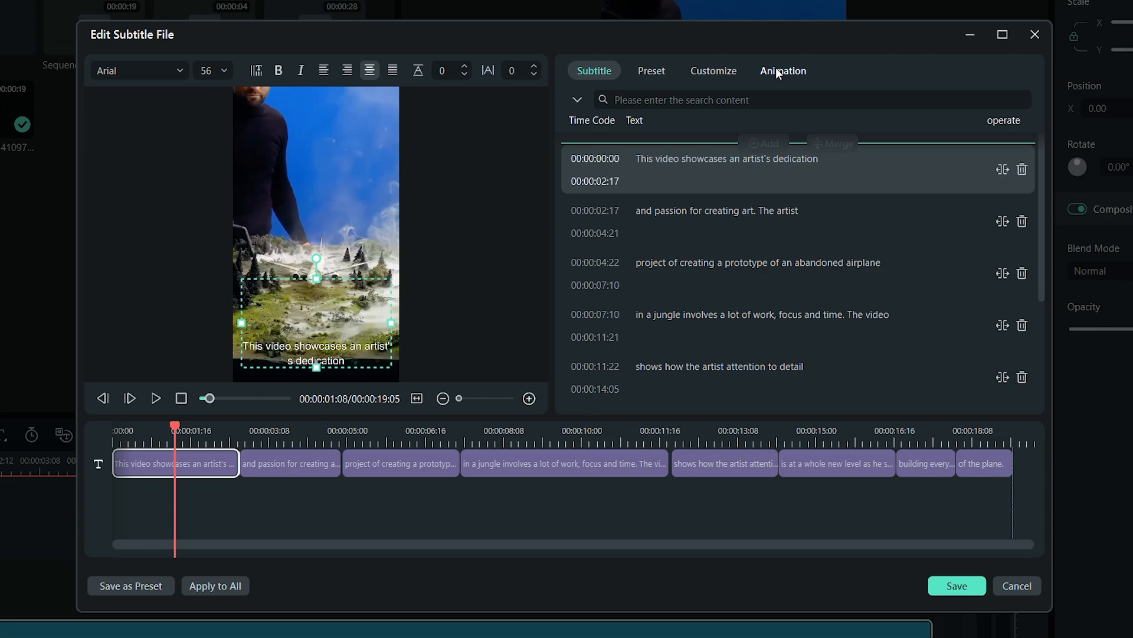
- Try Typewriter In animations, then apply the Zoom in entrance preset to the subtitles
click(783, 71)
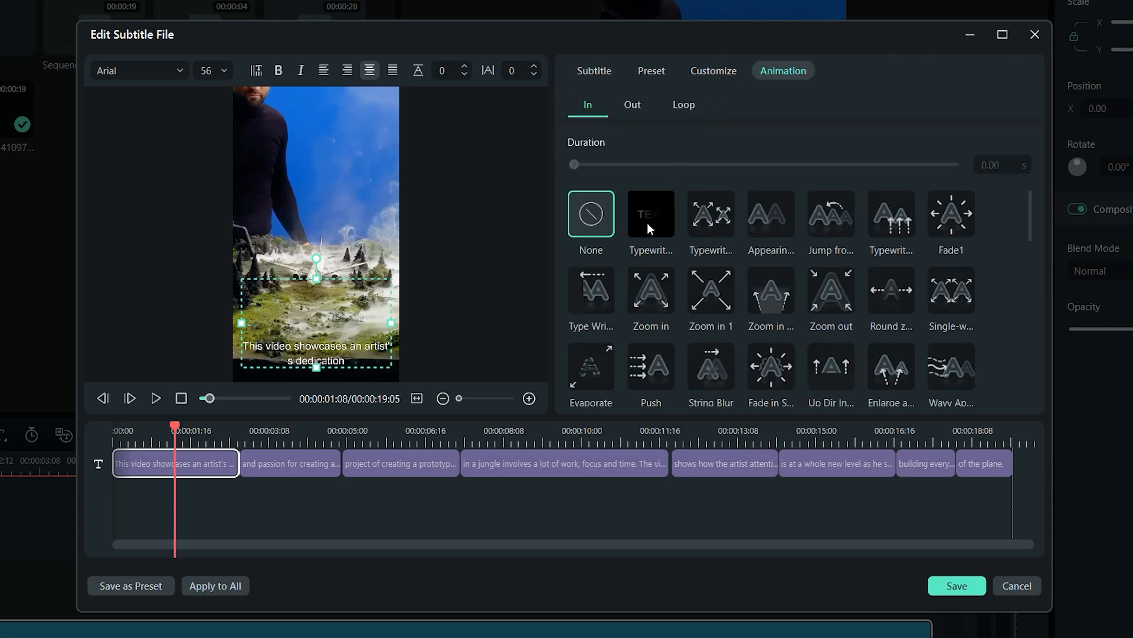
click(650, 214)
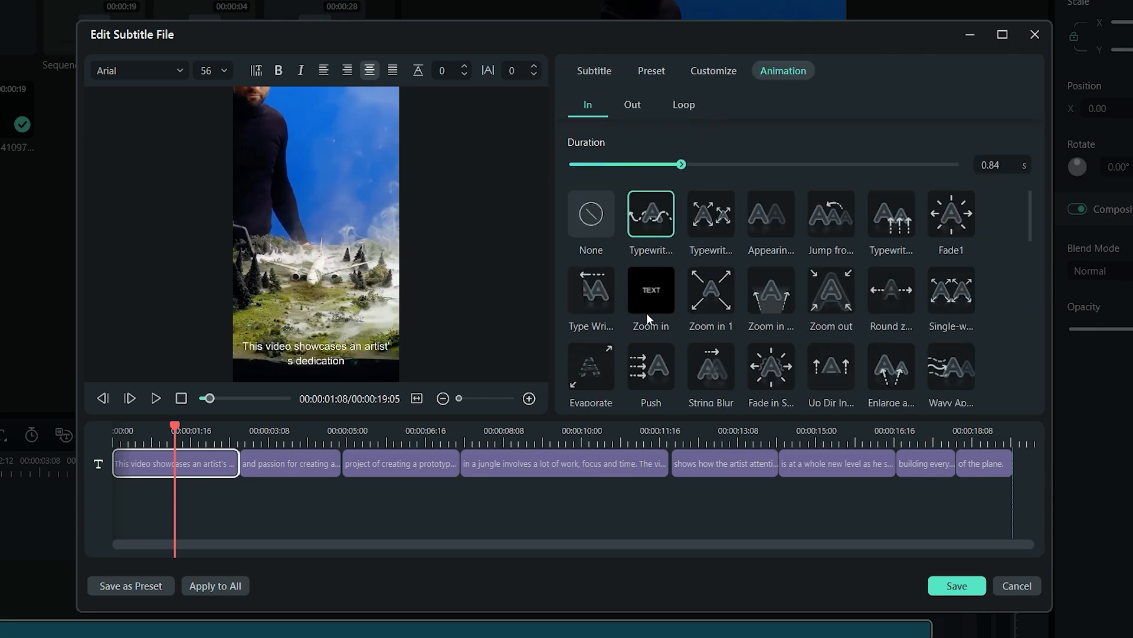
click(590, 290)
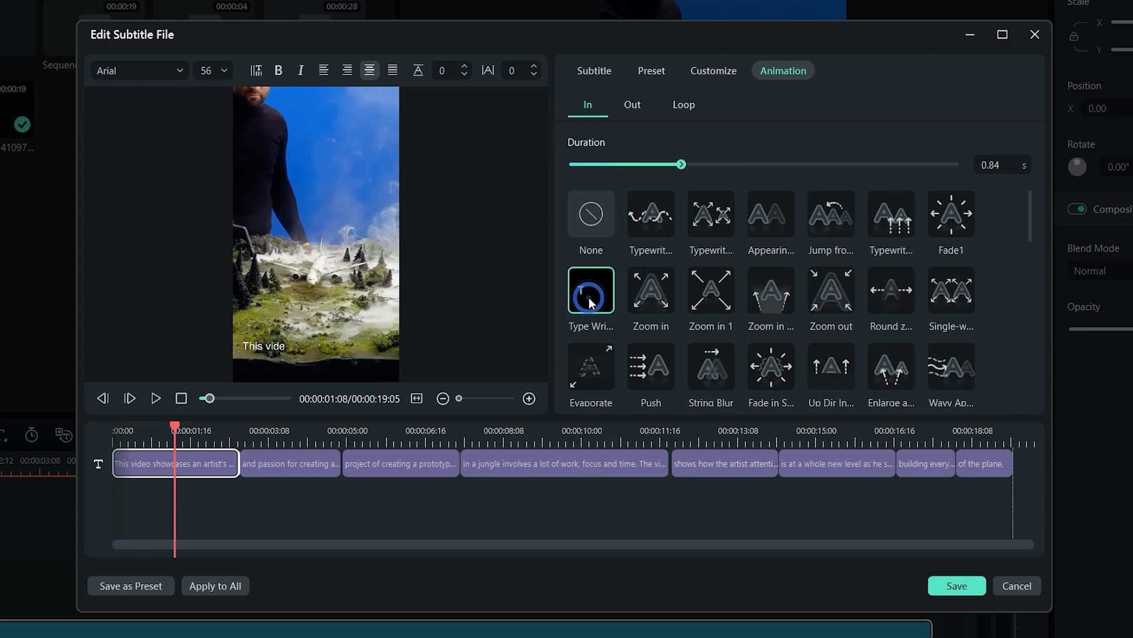
click(770, 290)
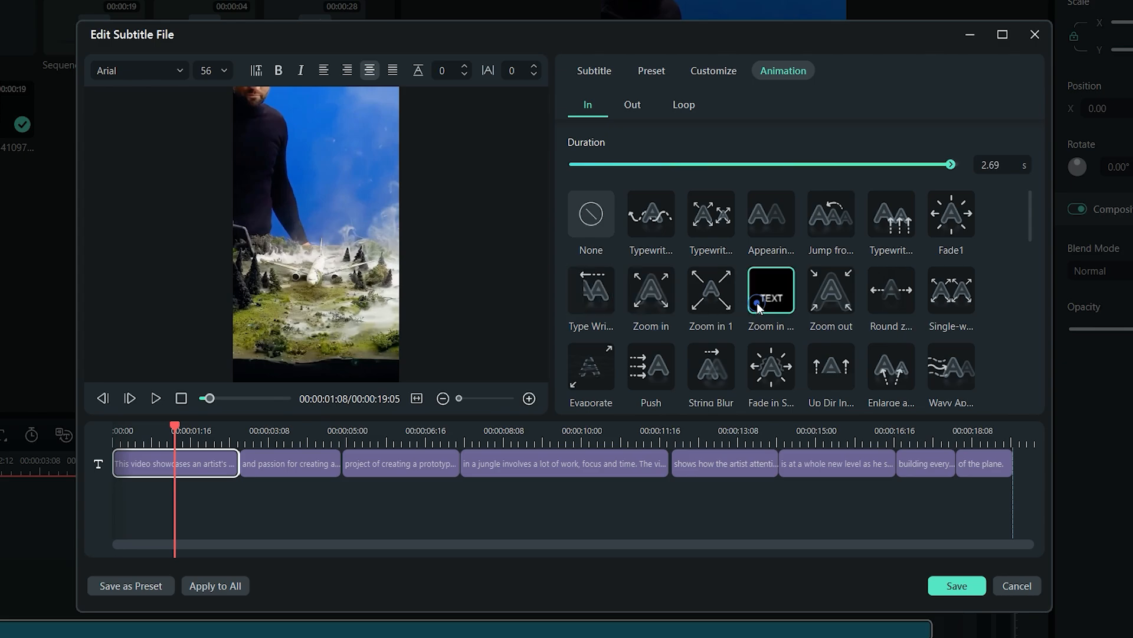
- Give the subtitle a teal Color Fill background and save that style as a custom preset
click(713, 71)
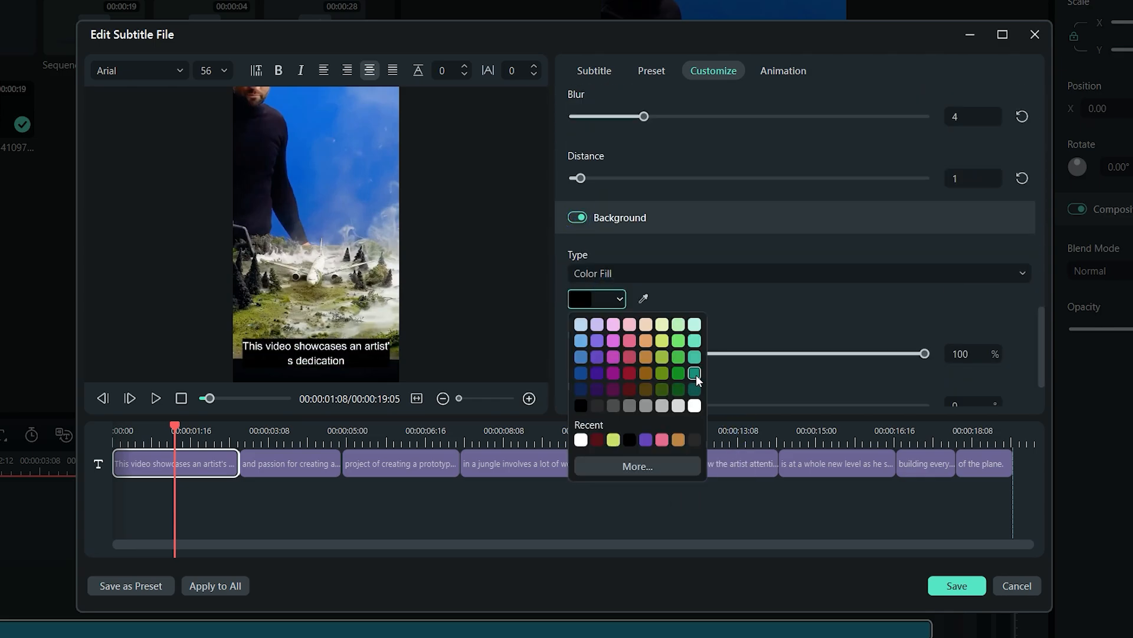
click(694, 373)
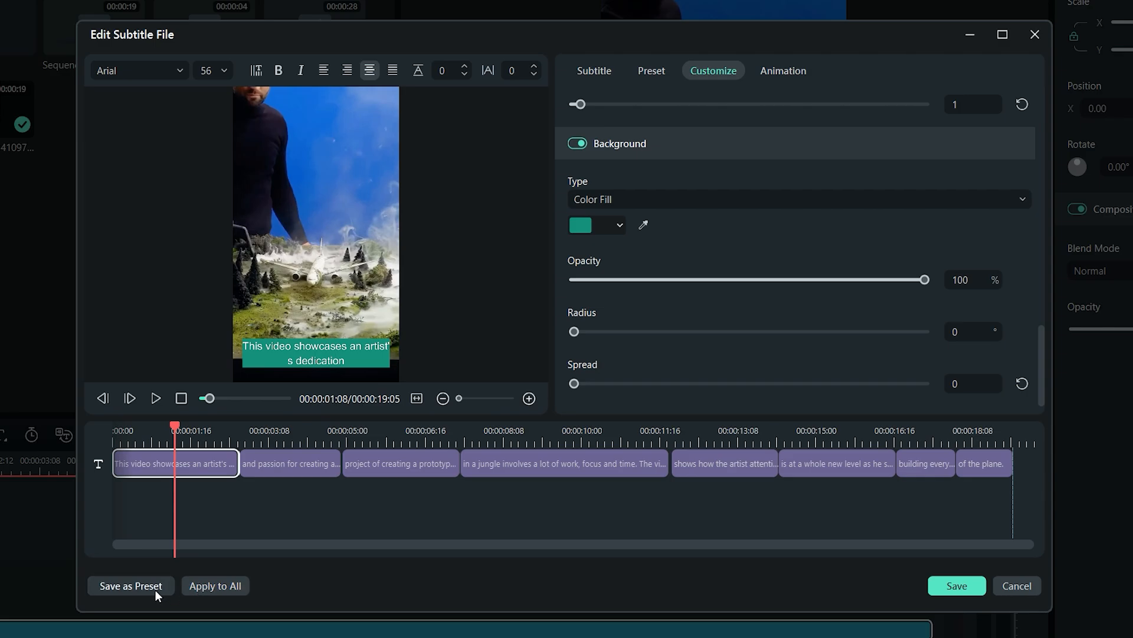
click(131, 586)
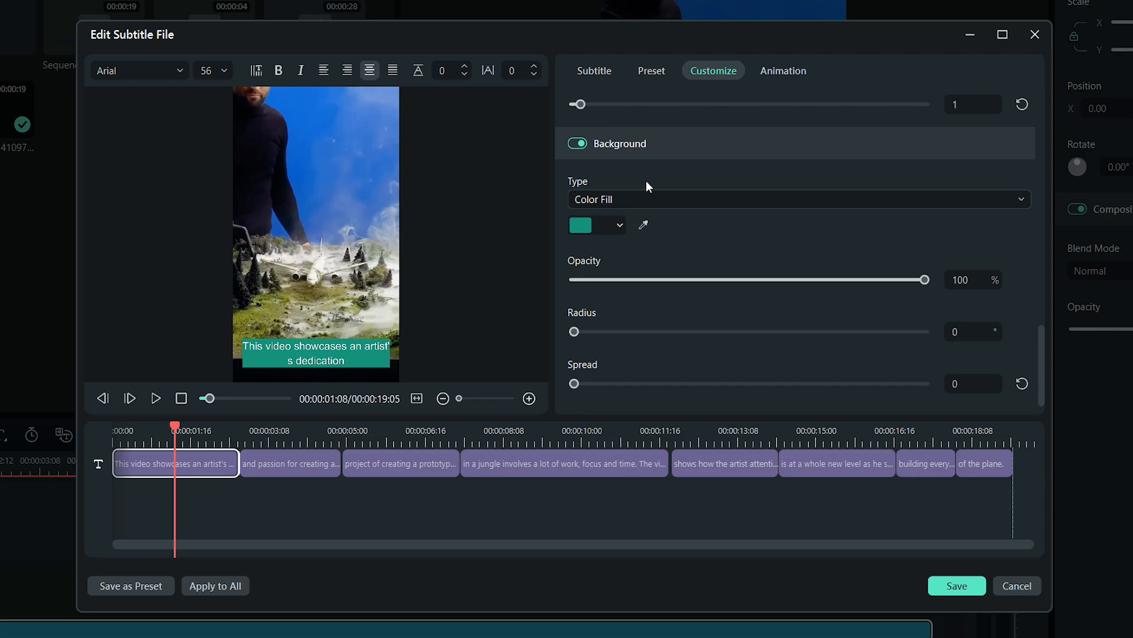
click(651, 71)
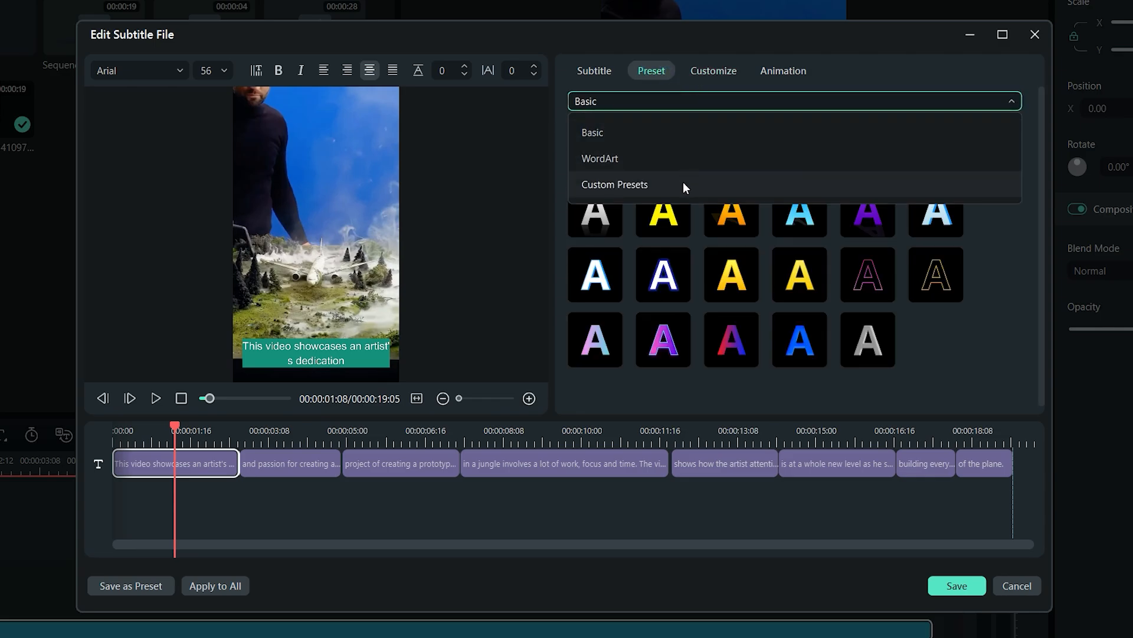
- Choose the orange glow WordArt preset, apply it to all subtitle bars and save
click(614, 184)
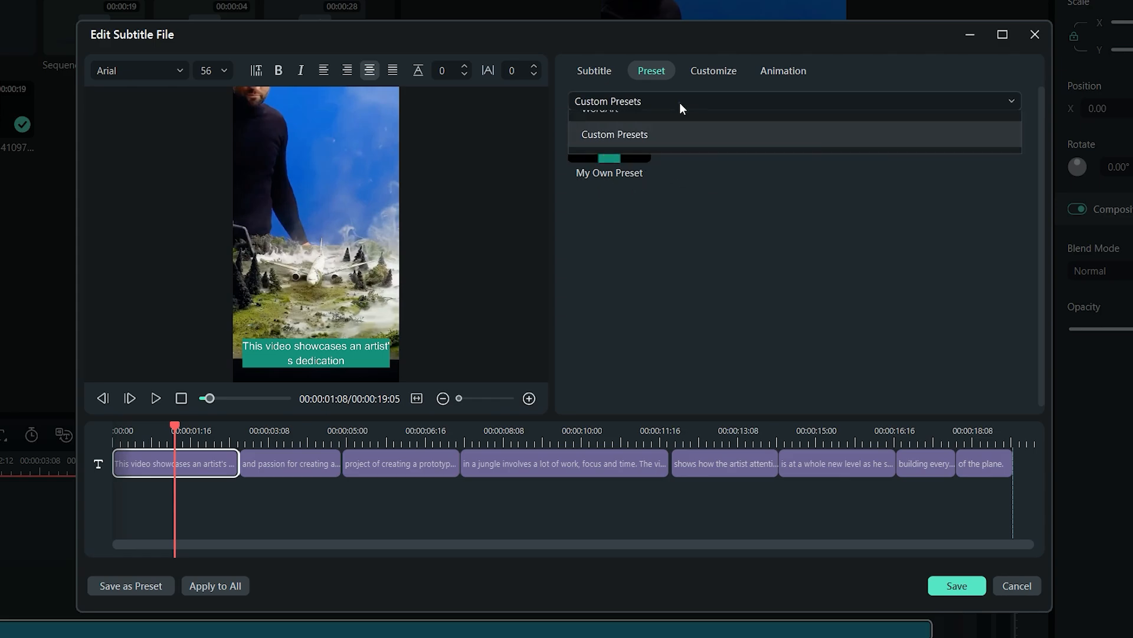
click(593, 132)
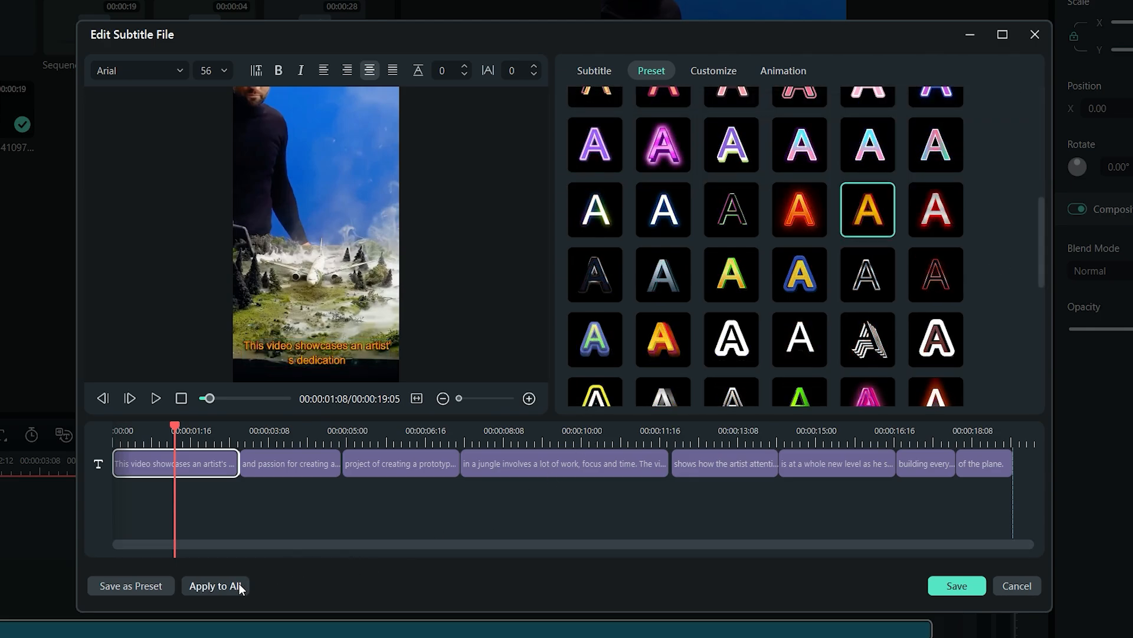
click(215, 586)
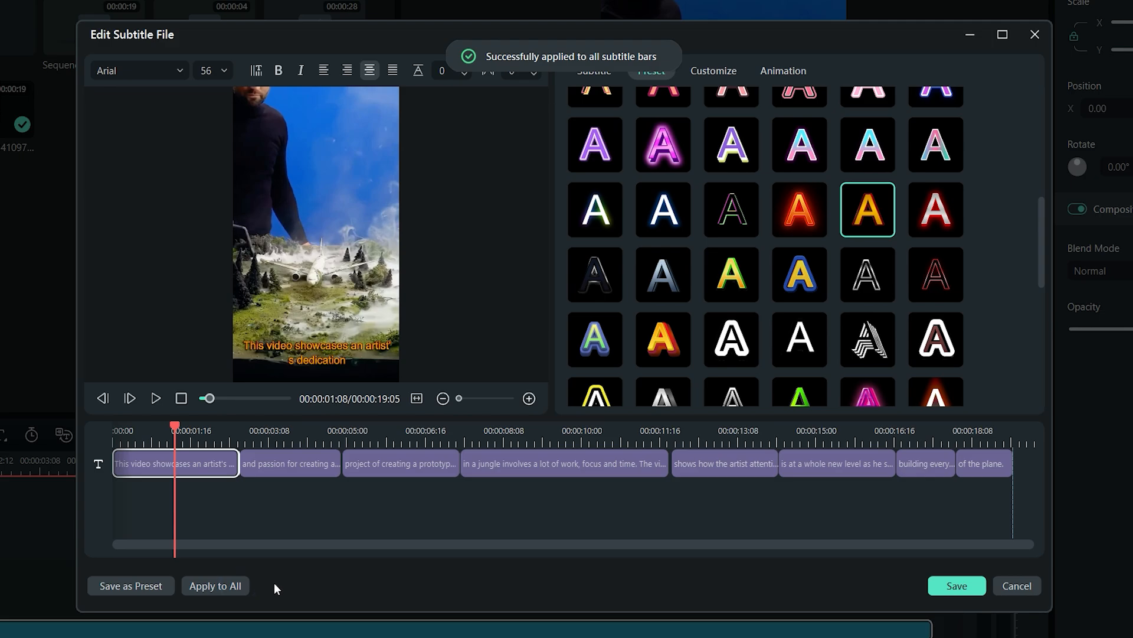
click(956, 586)
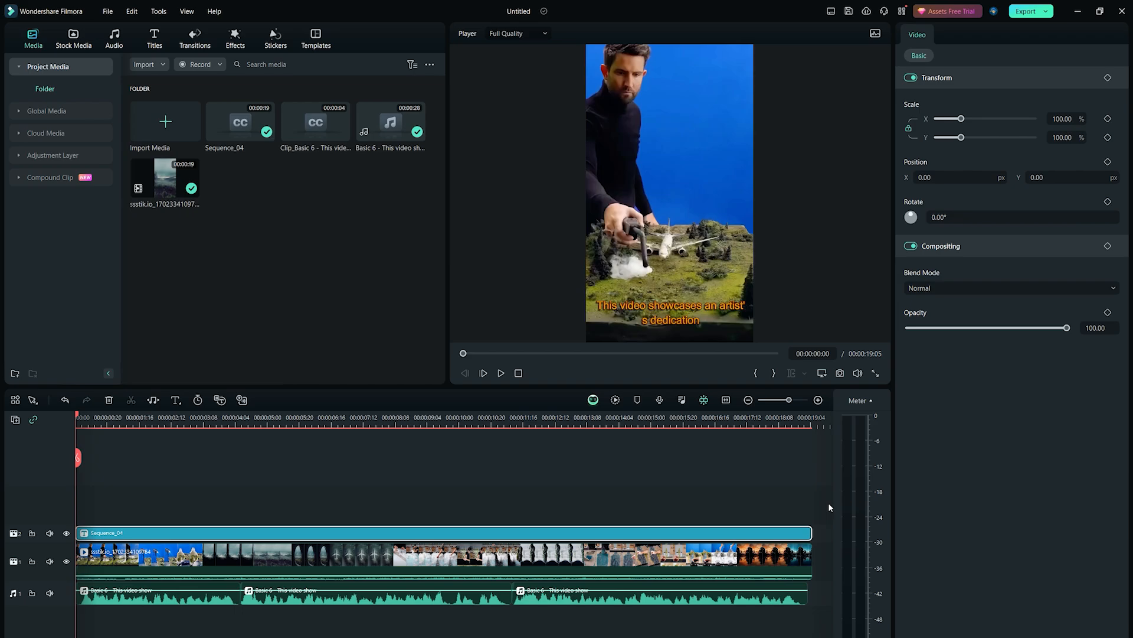
- Raise the subtitle sequence to Position Y 846 and preview through the final line
click(501, 373)
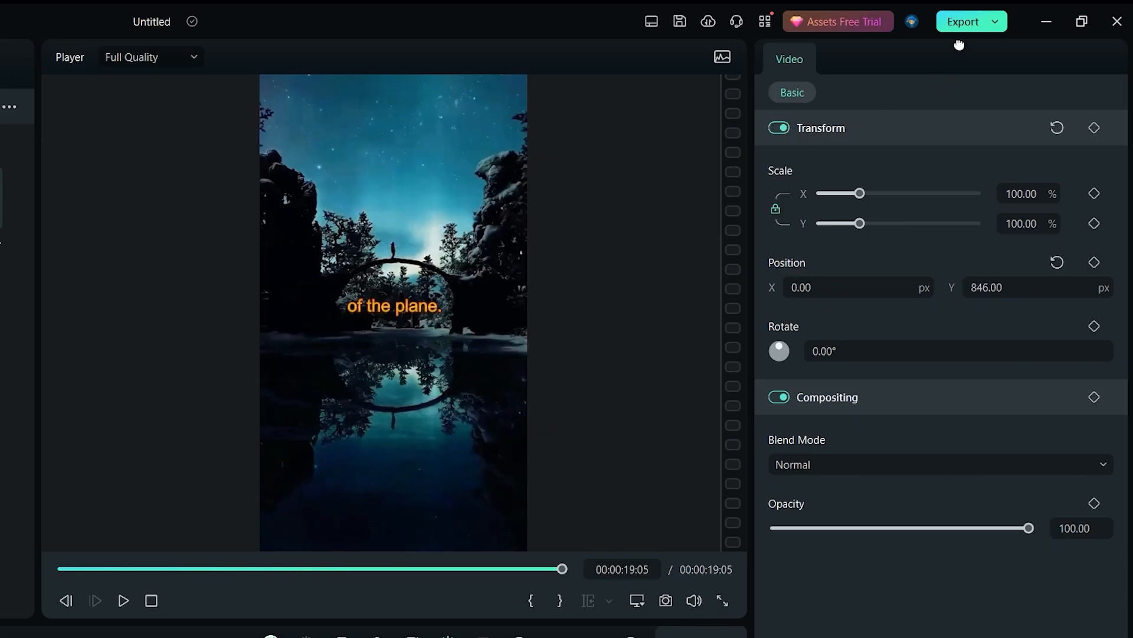
- Name the export 'My First Short' and choose its output folder
click(966, 21)
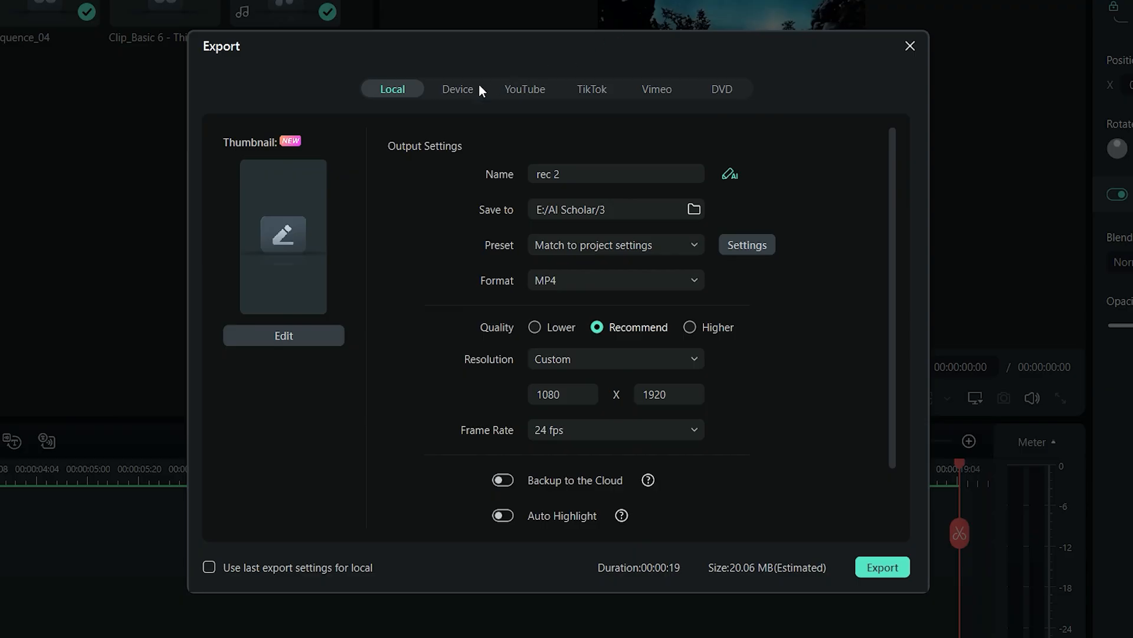
click(588, 173)
text(My First Short)
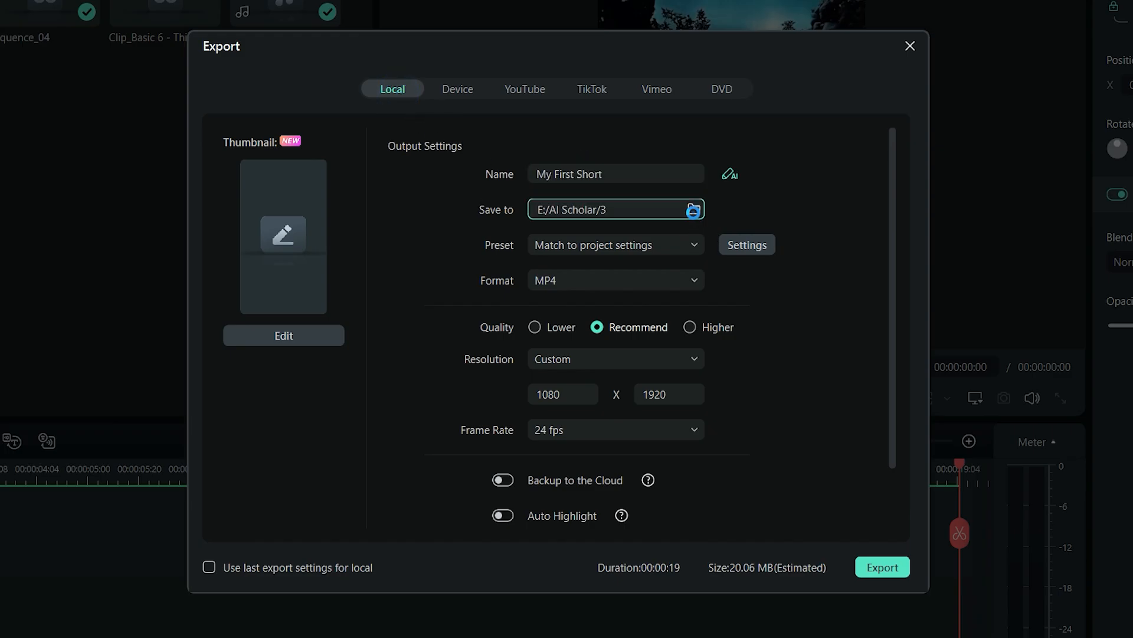
click(692, 210)
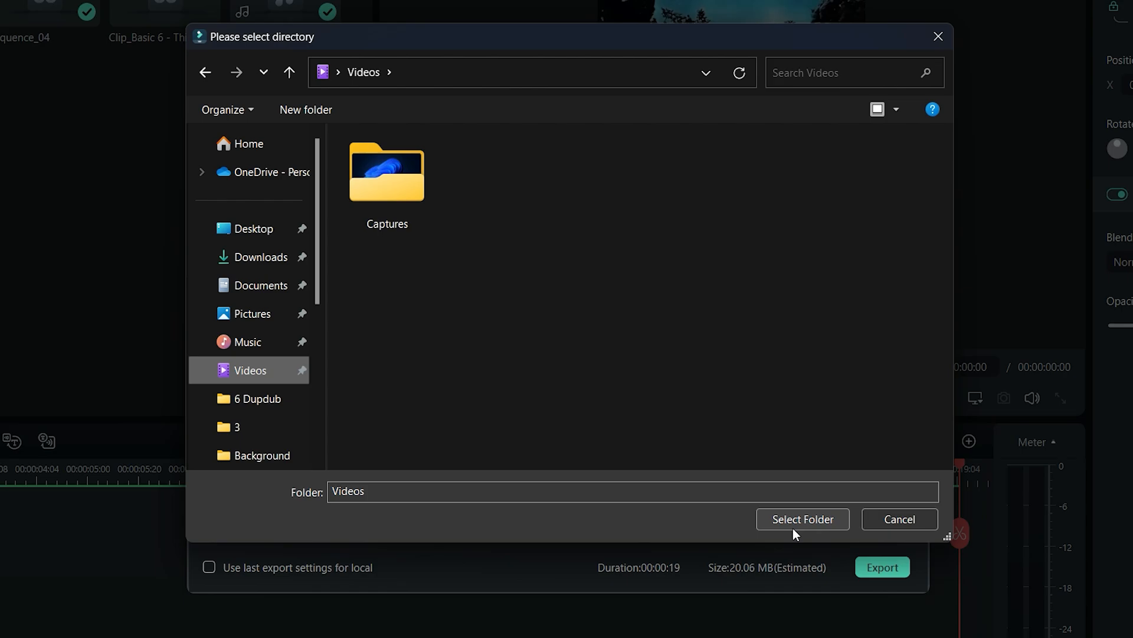
click(803, 520)
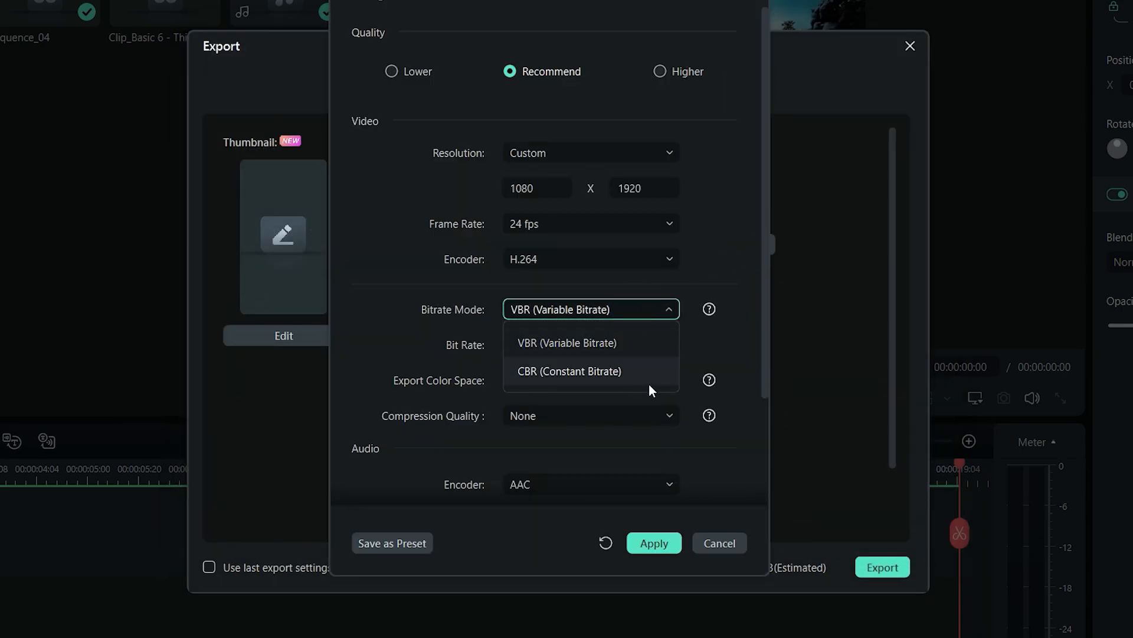
- Set the export bitrate mode to CBR and edit the bit rate value
click(568, 371)
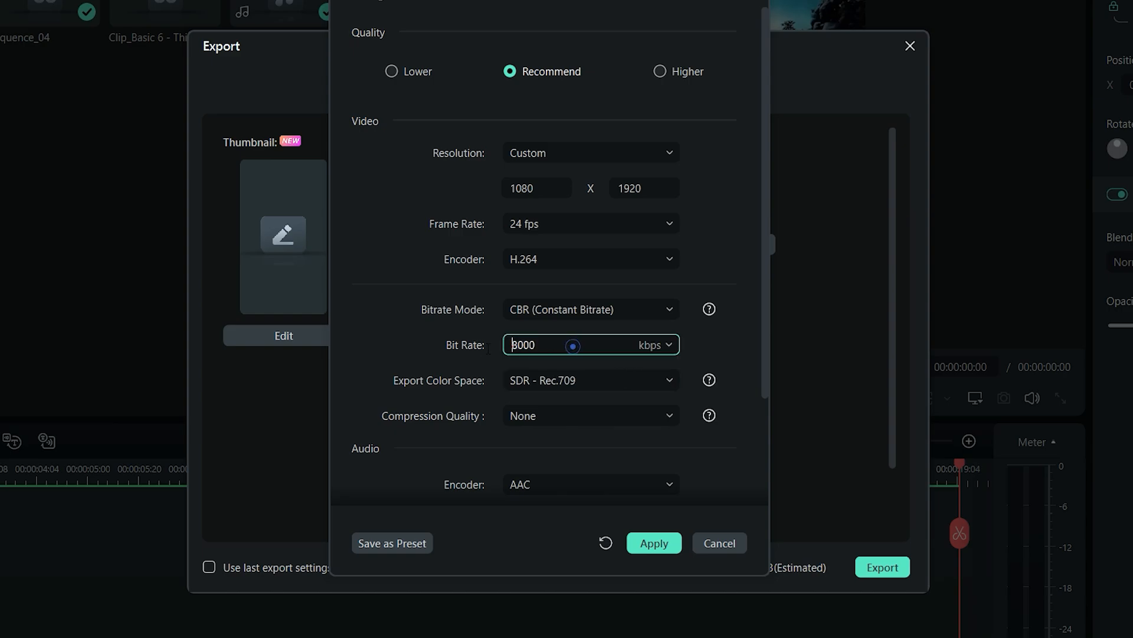
click(660, 71)
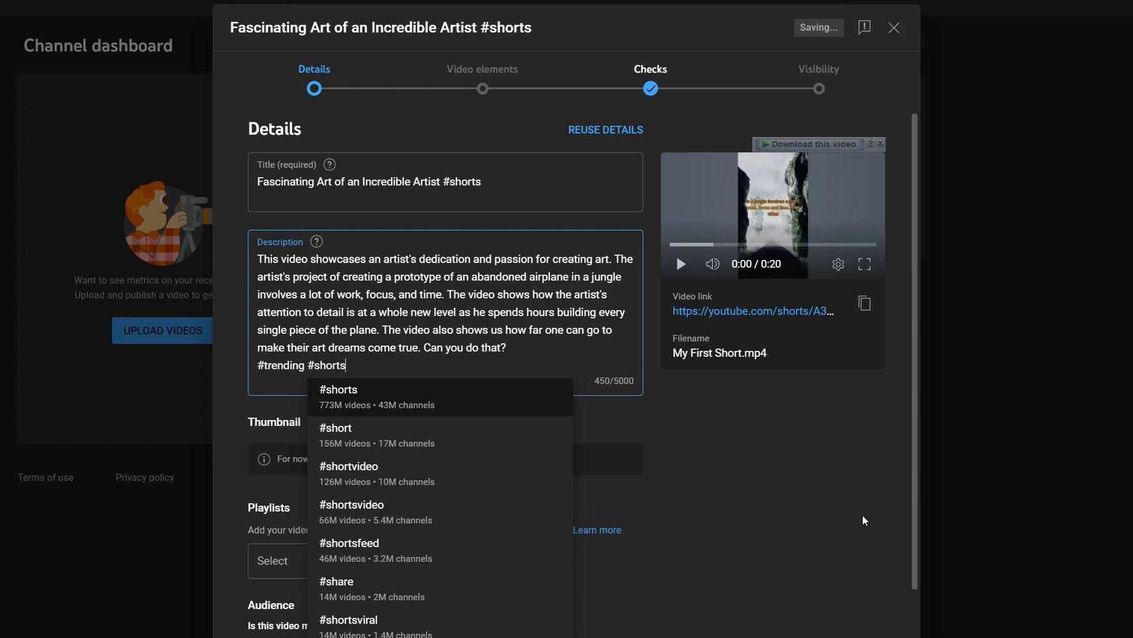
- Add hashtags '#art #art #fun #talented #viral', tags 'trending, shorts, youtube sho', and continue past copyright checks
text(#art #art #fun)
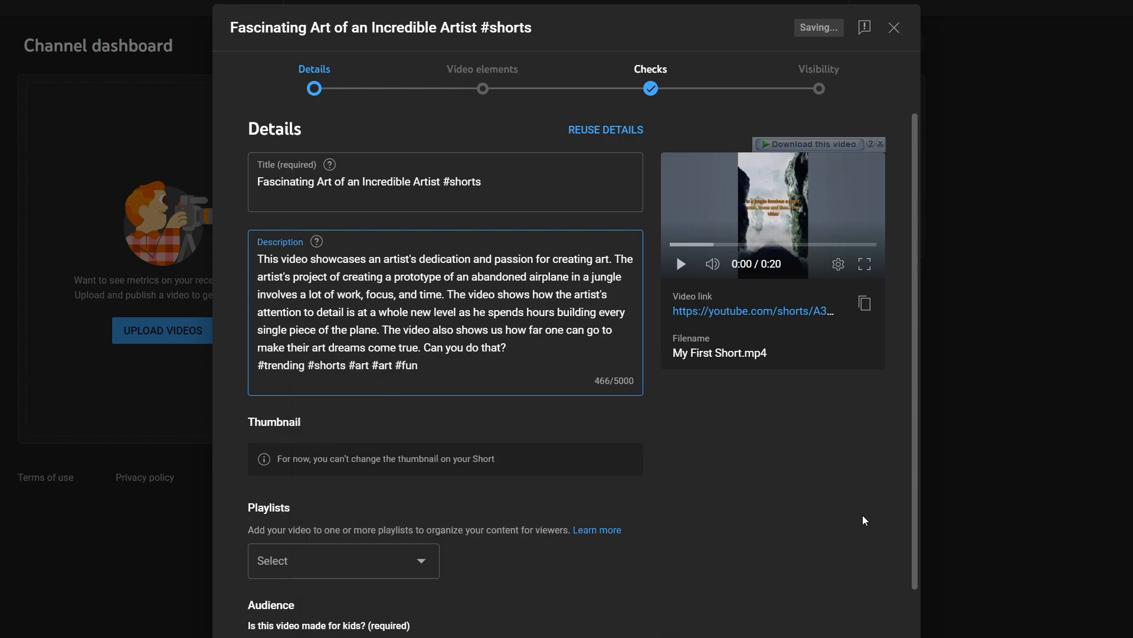
text(#talented #viral)
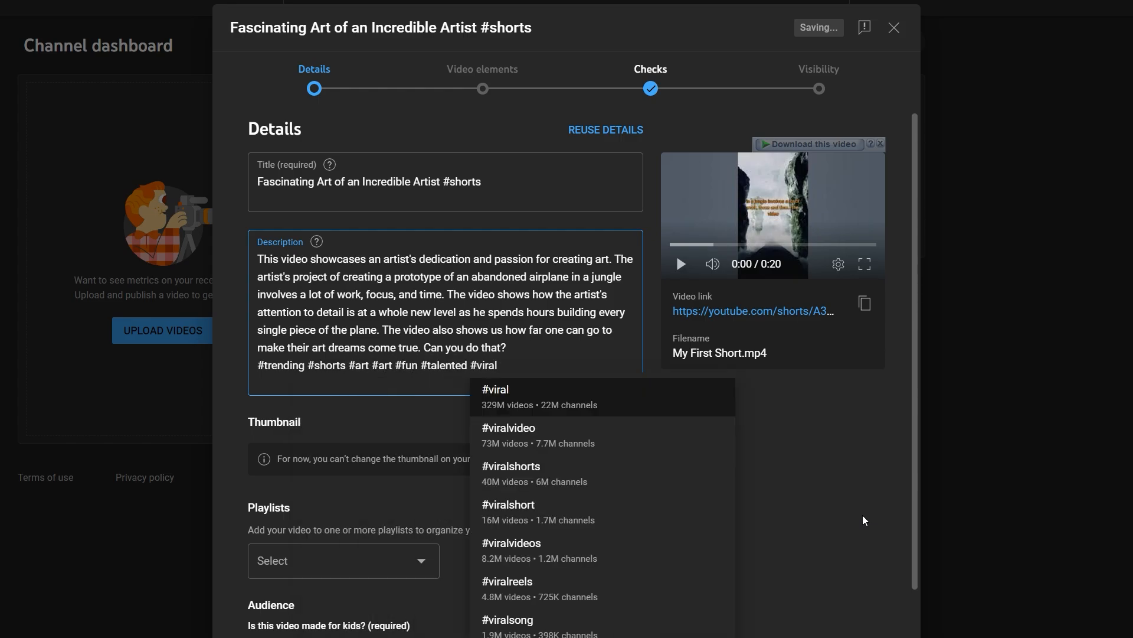
scroll(down, 3)
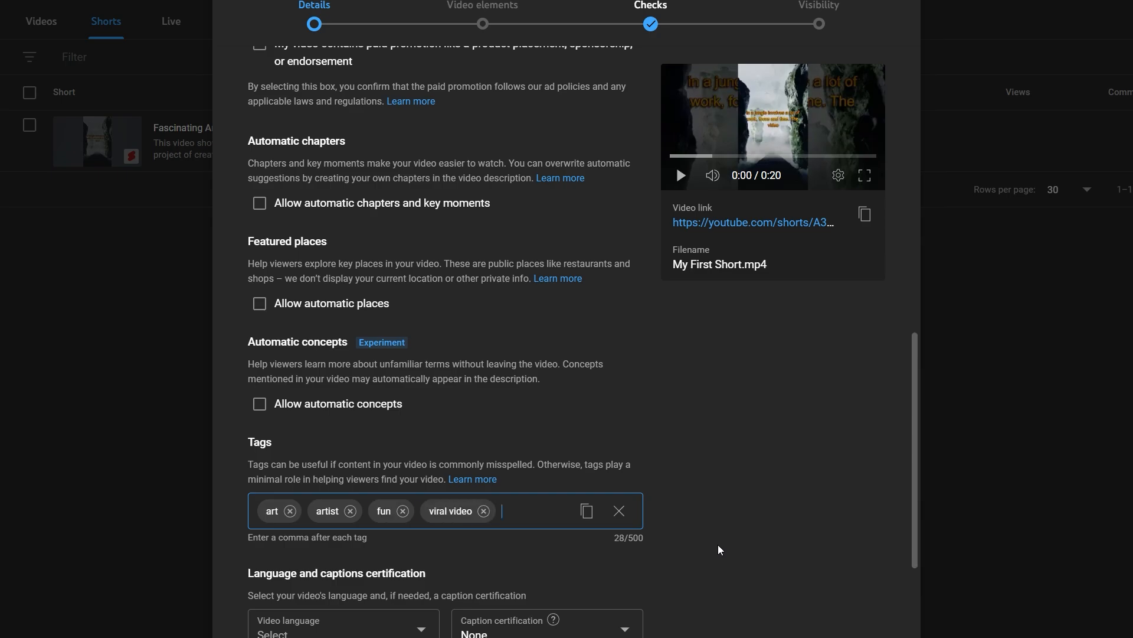
text(trending, shorts, youtube sho)
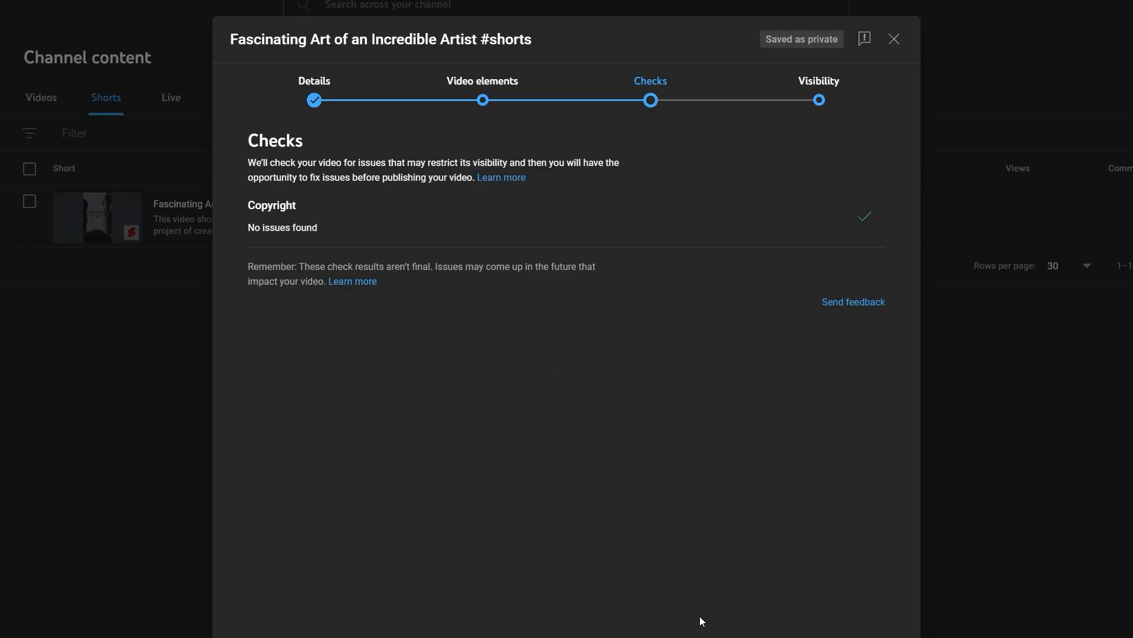
click(820, 99)
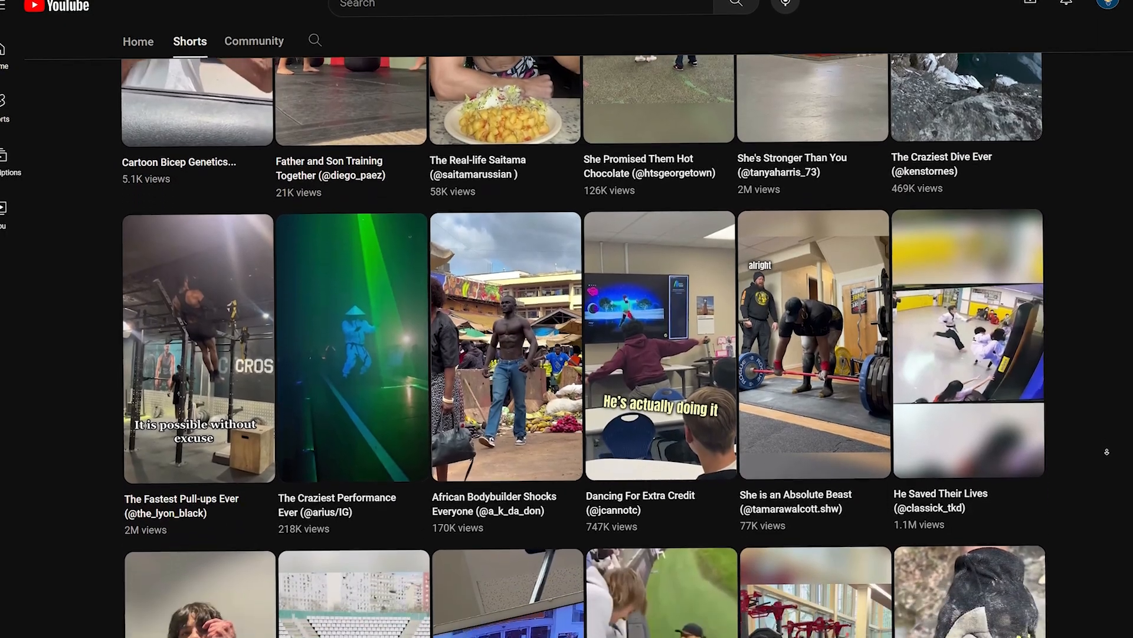
scroll(down, 3)
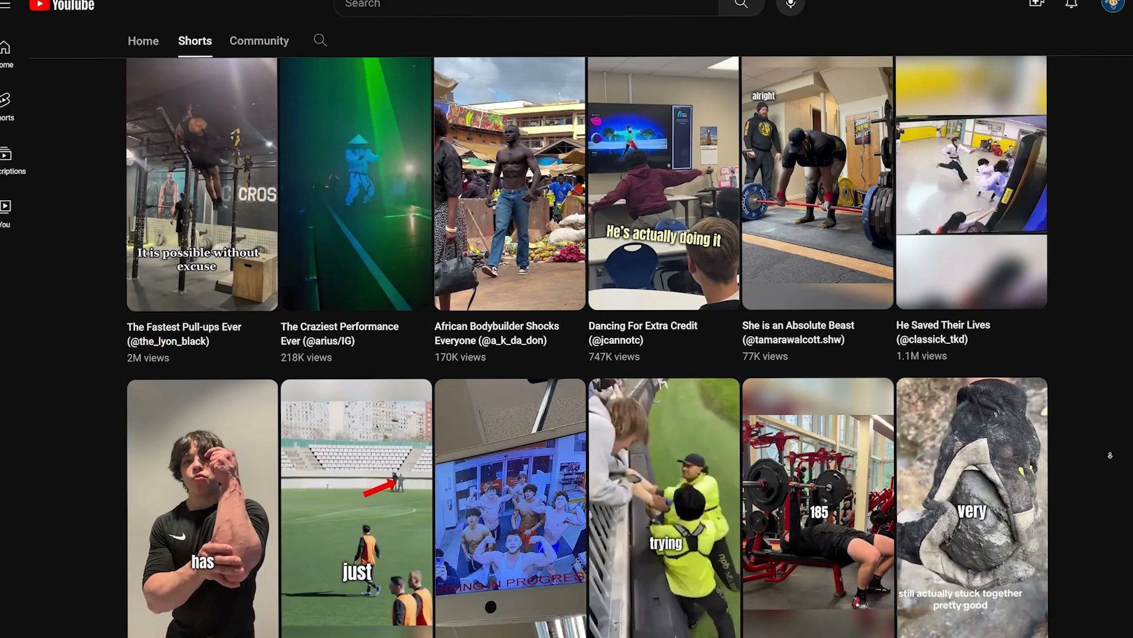
scroll(down, 3)
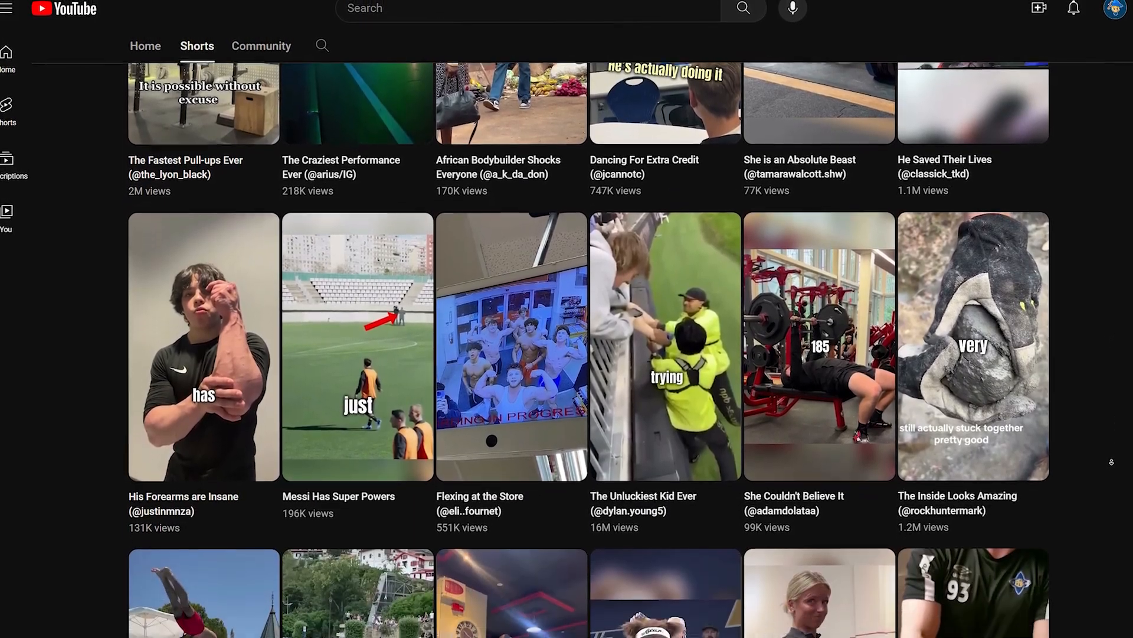